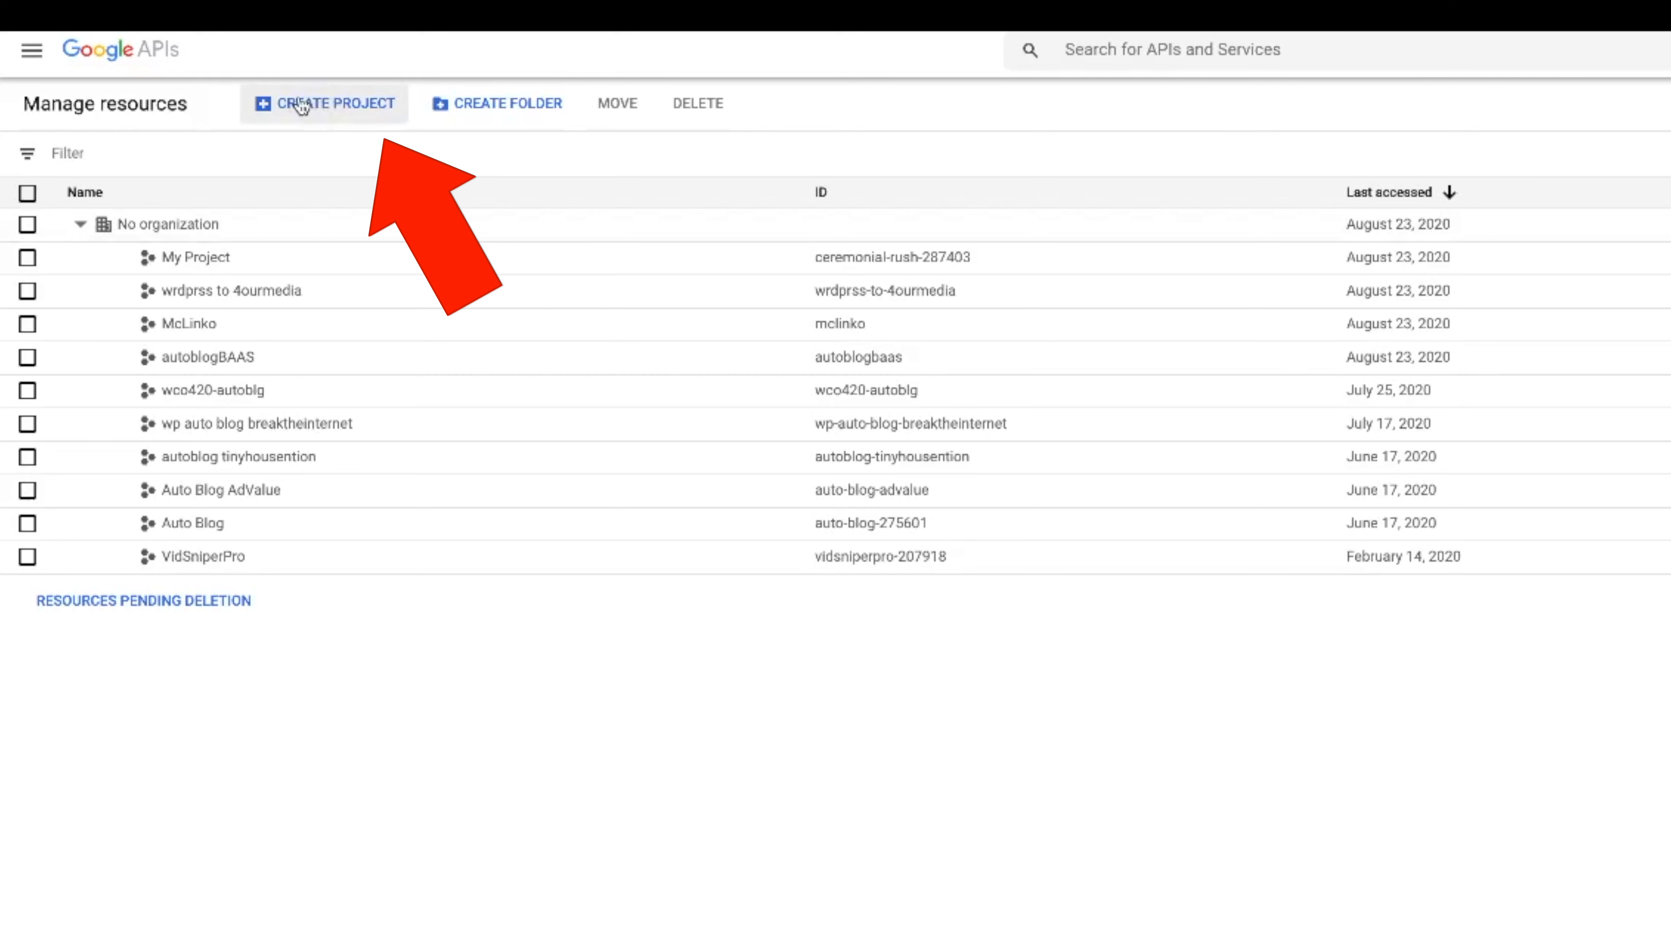
Step: Create a new Google Cloud project named Mclinkotest from the resource list
{"action": "left_click", "coordinate": [323, 103]}
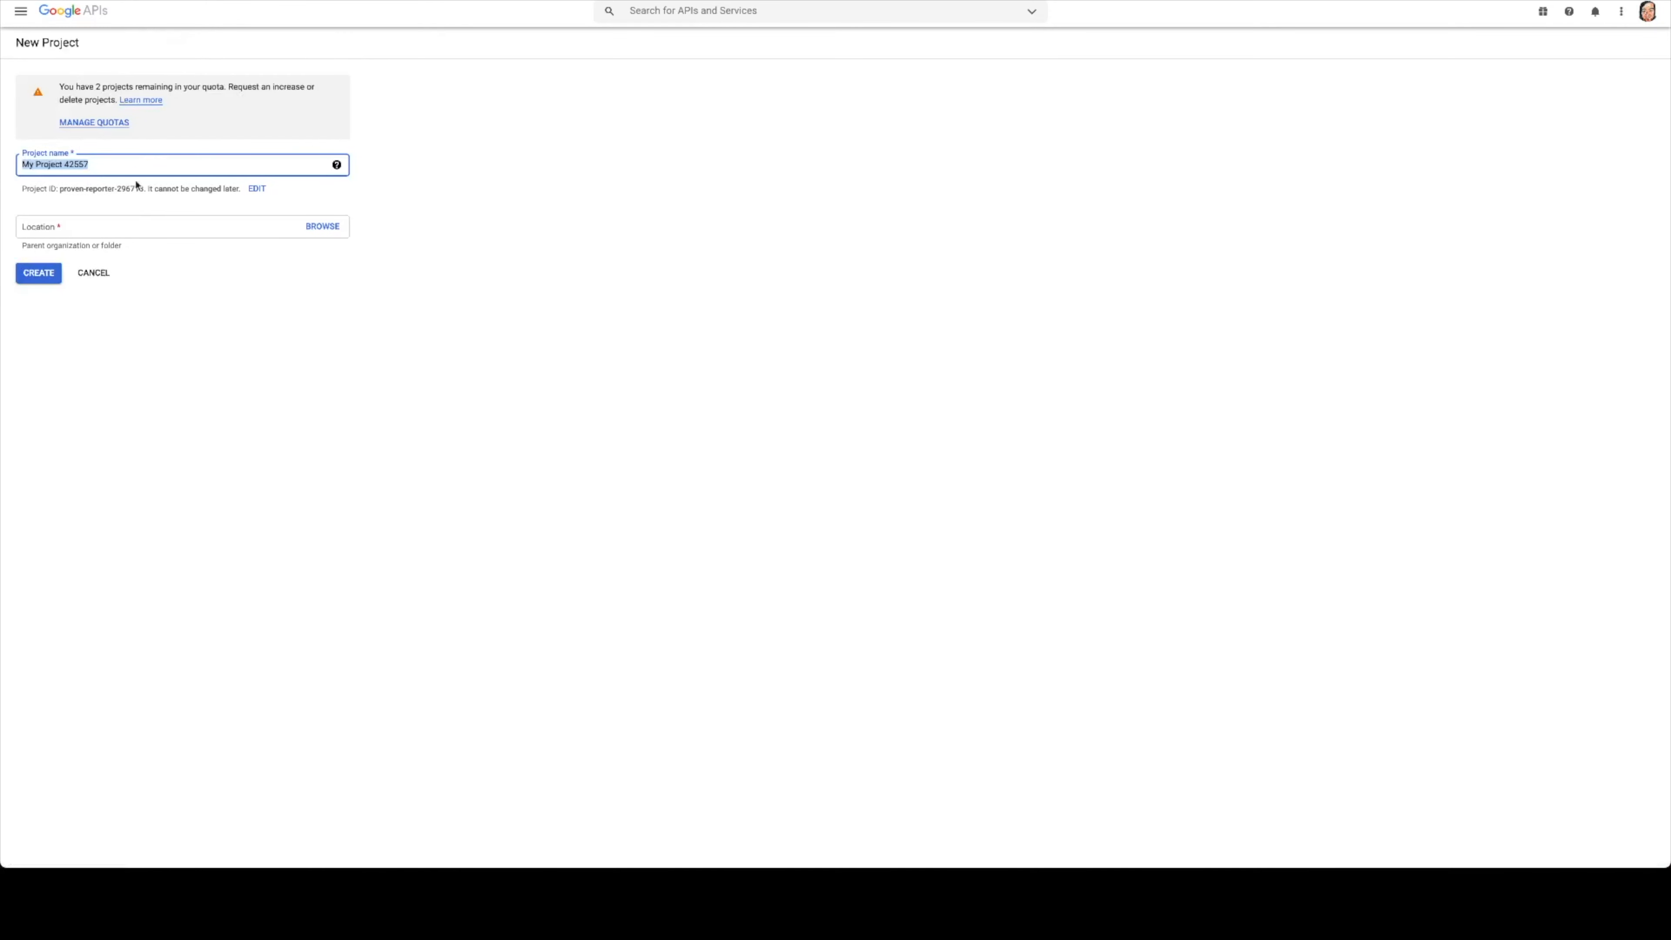
{"action": "type", "text": "Mc"}
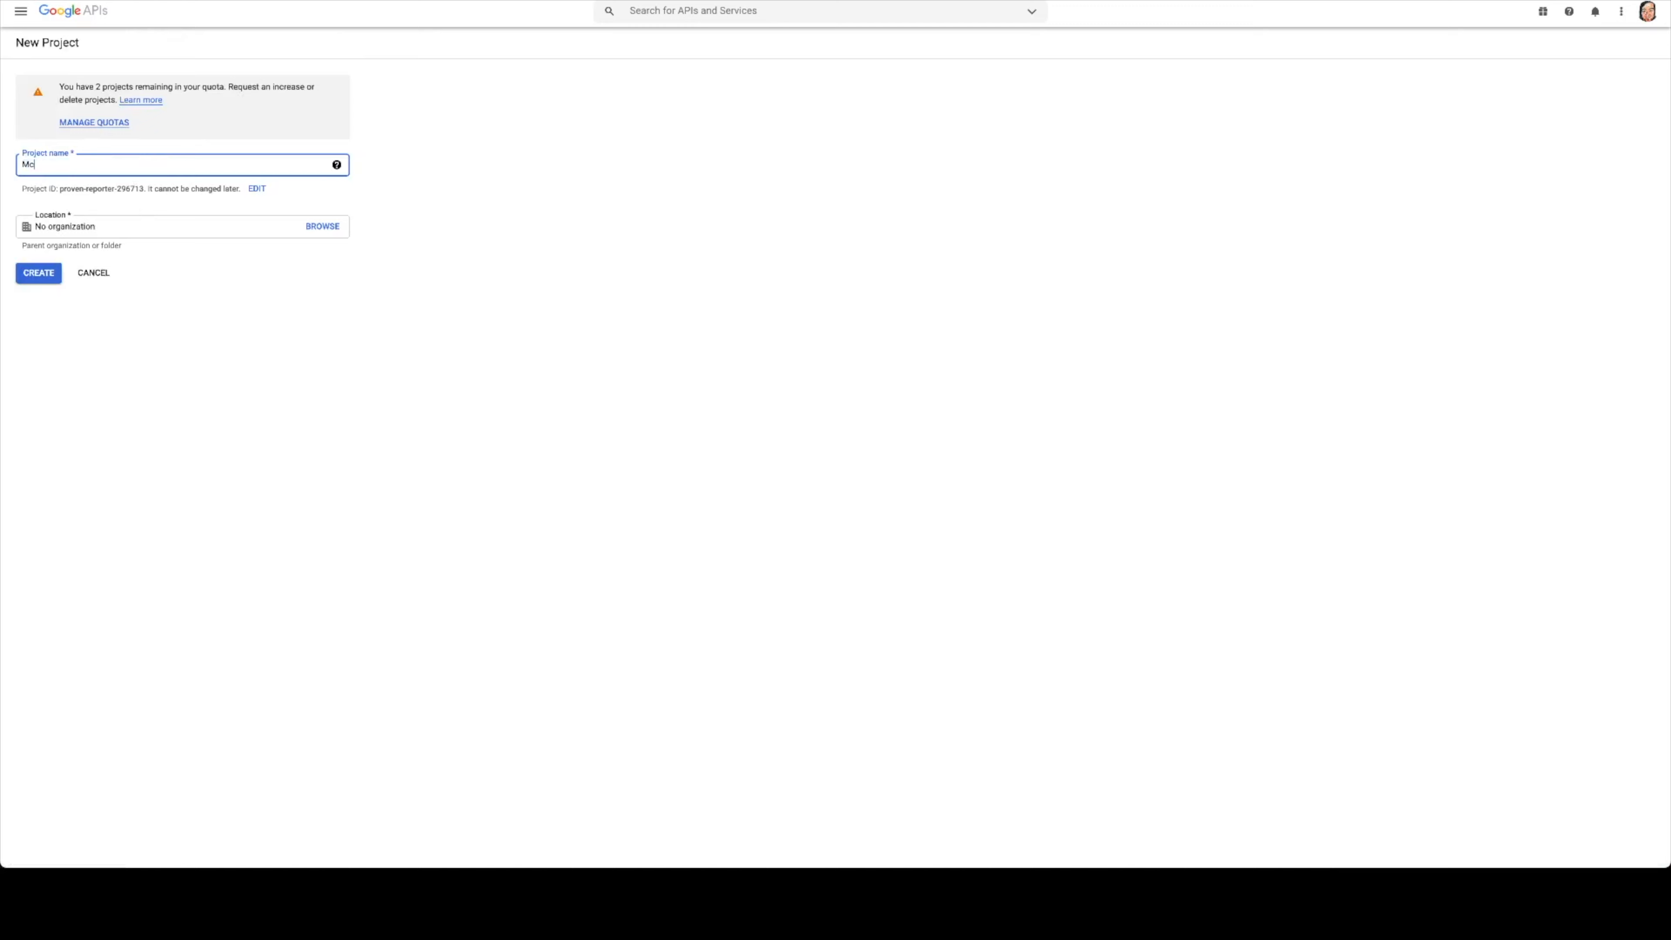
{"action": "type", "text": "linko0"}
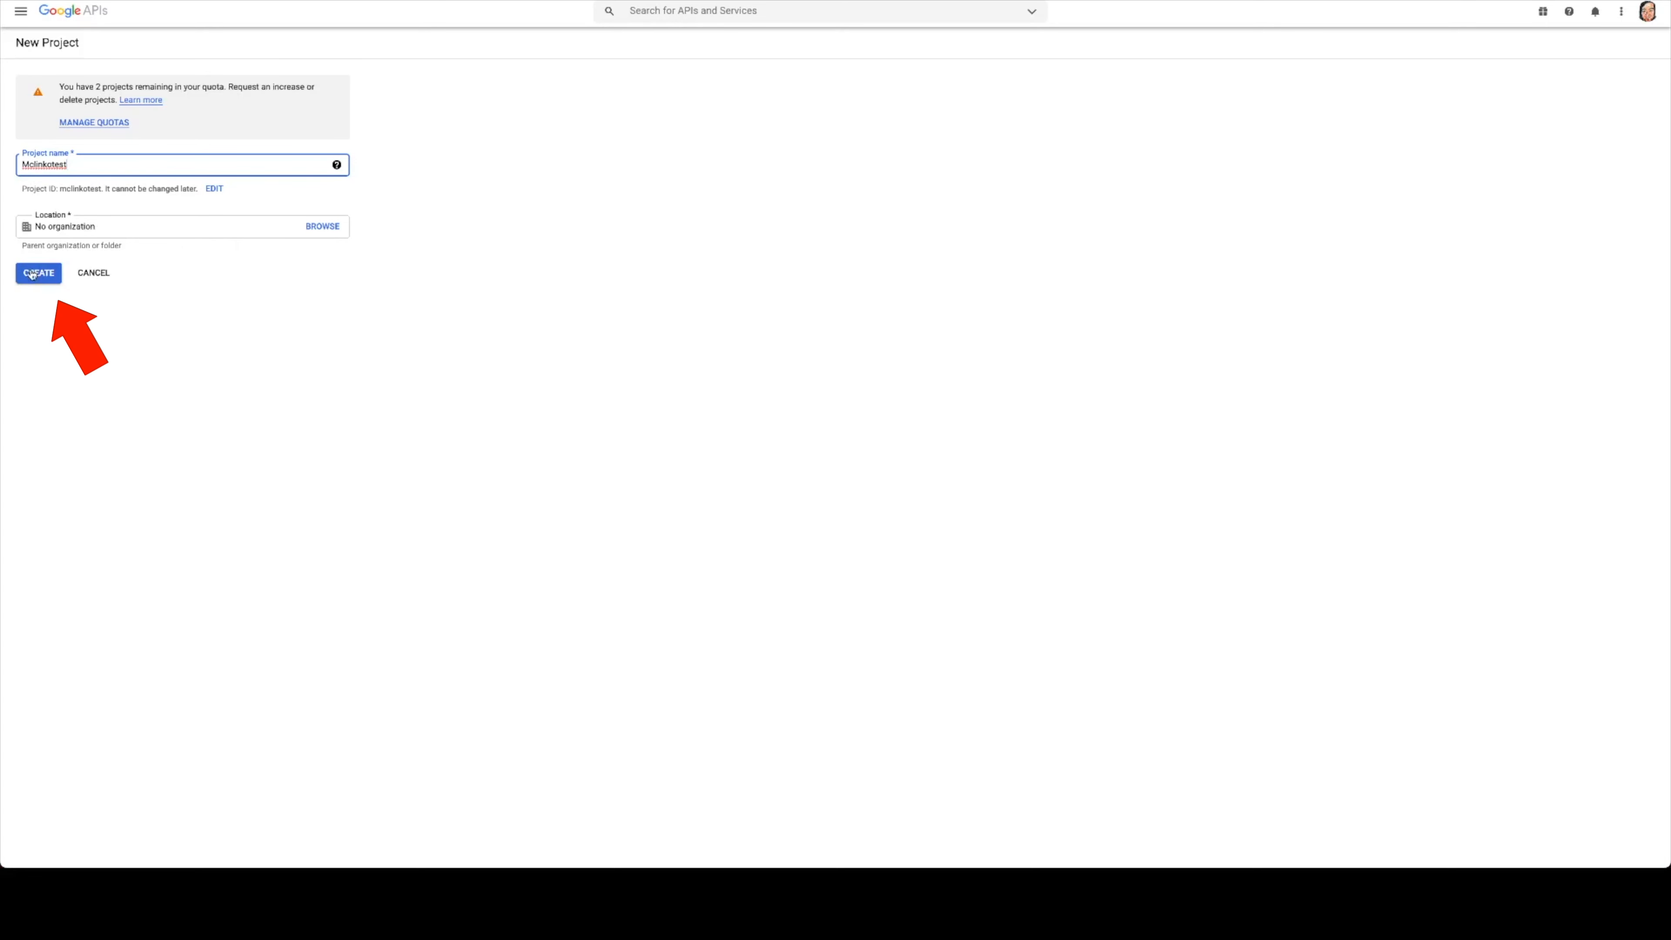
{"action": "left_click", "coordinate": [38, 273]}
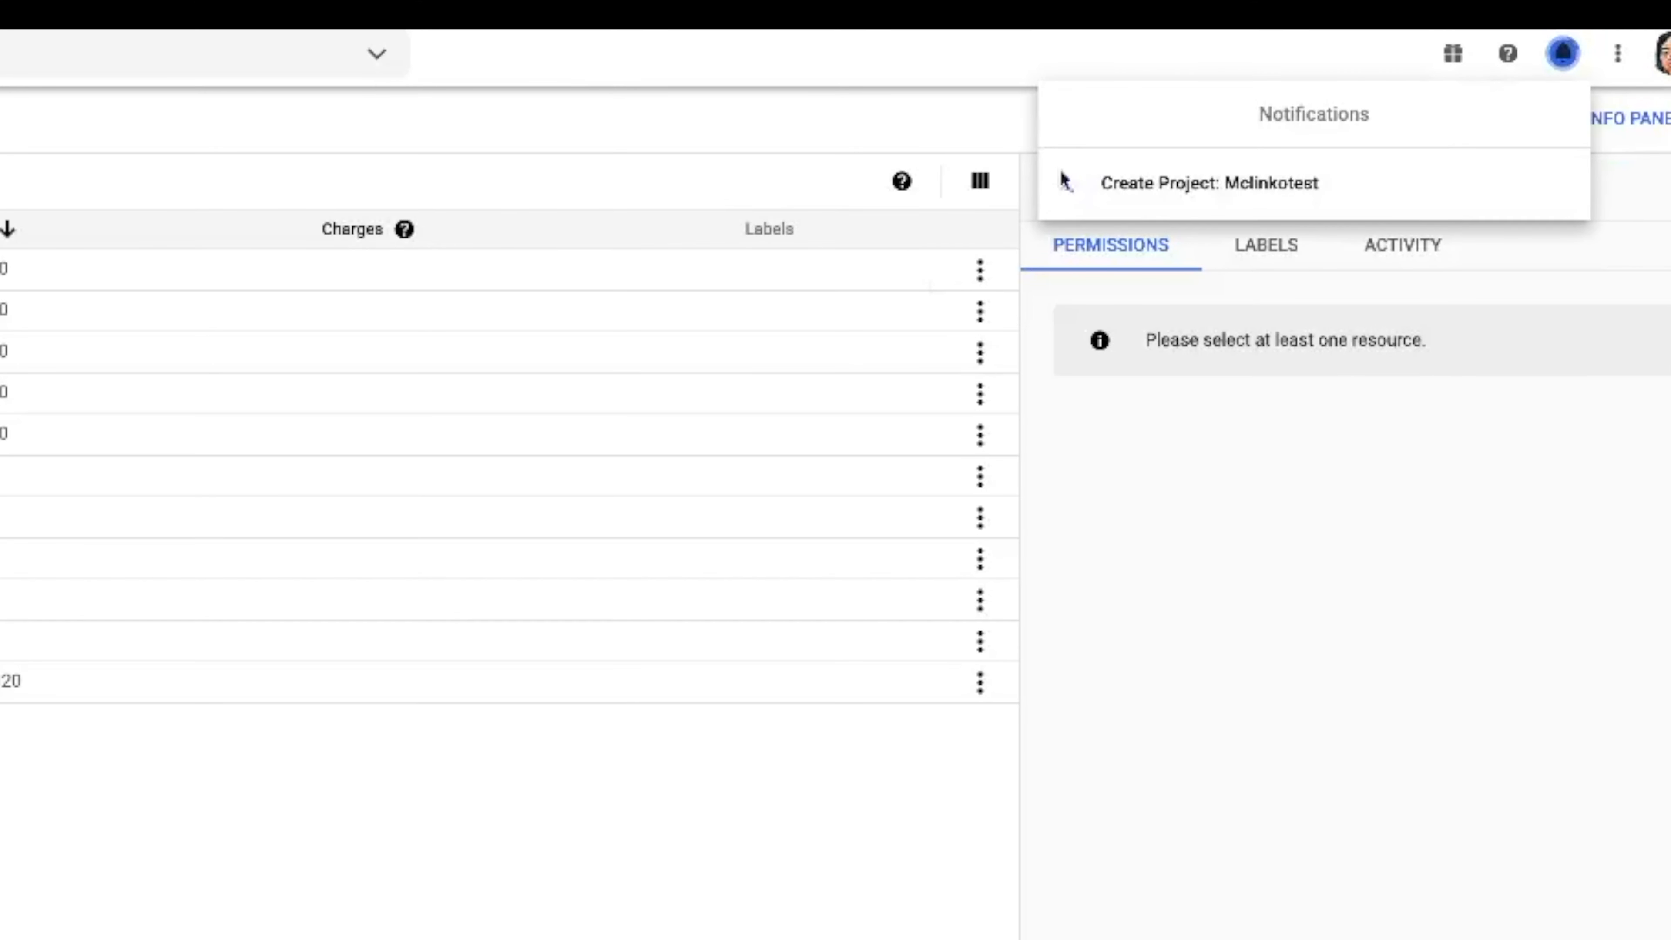
{"action": "mouse_move", "coordinate": [1215, 200]}
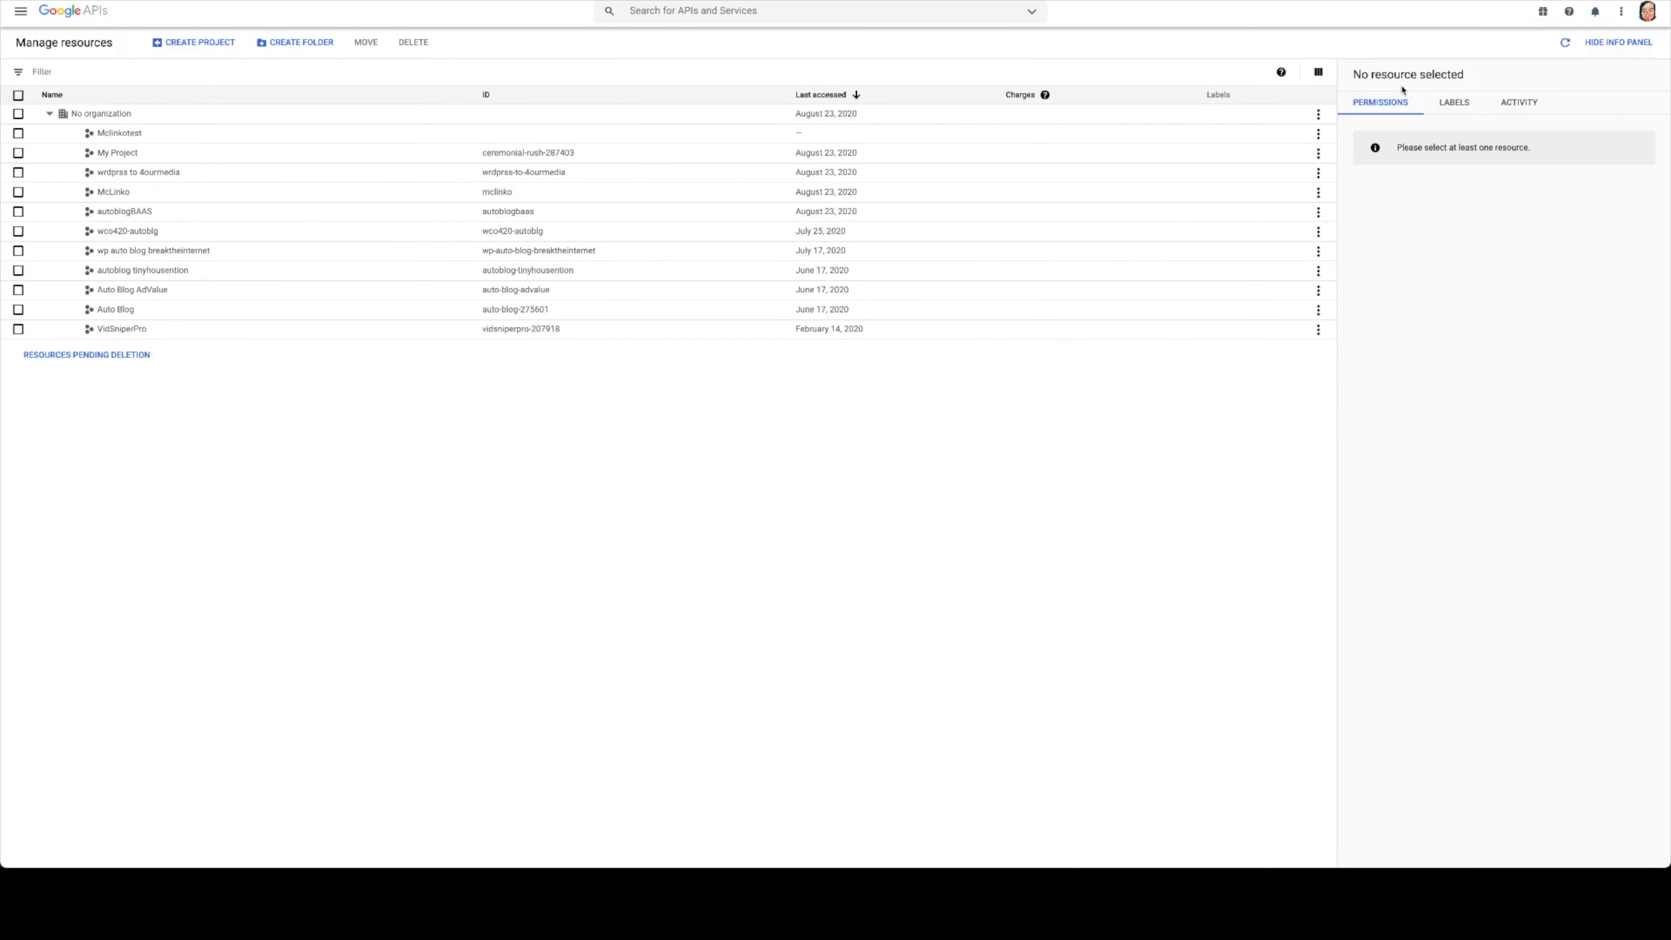
Step: From the Mclinkotest dashboard, find YouTube Data API v3 in the API library and enable it
{"action": "left_click", "coordinate": [118, 132]}
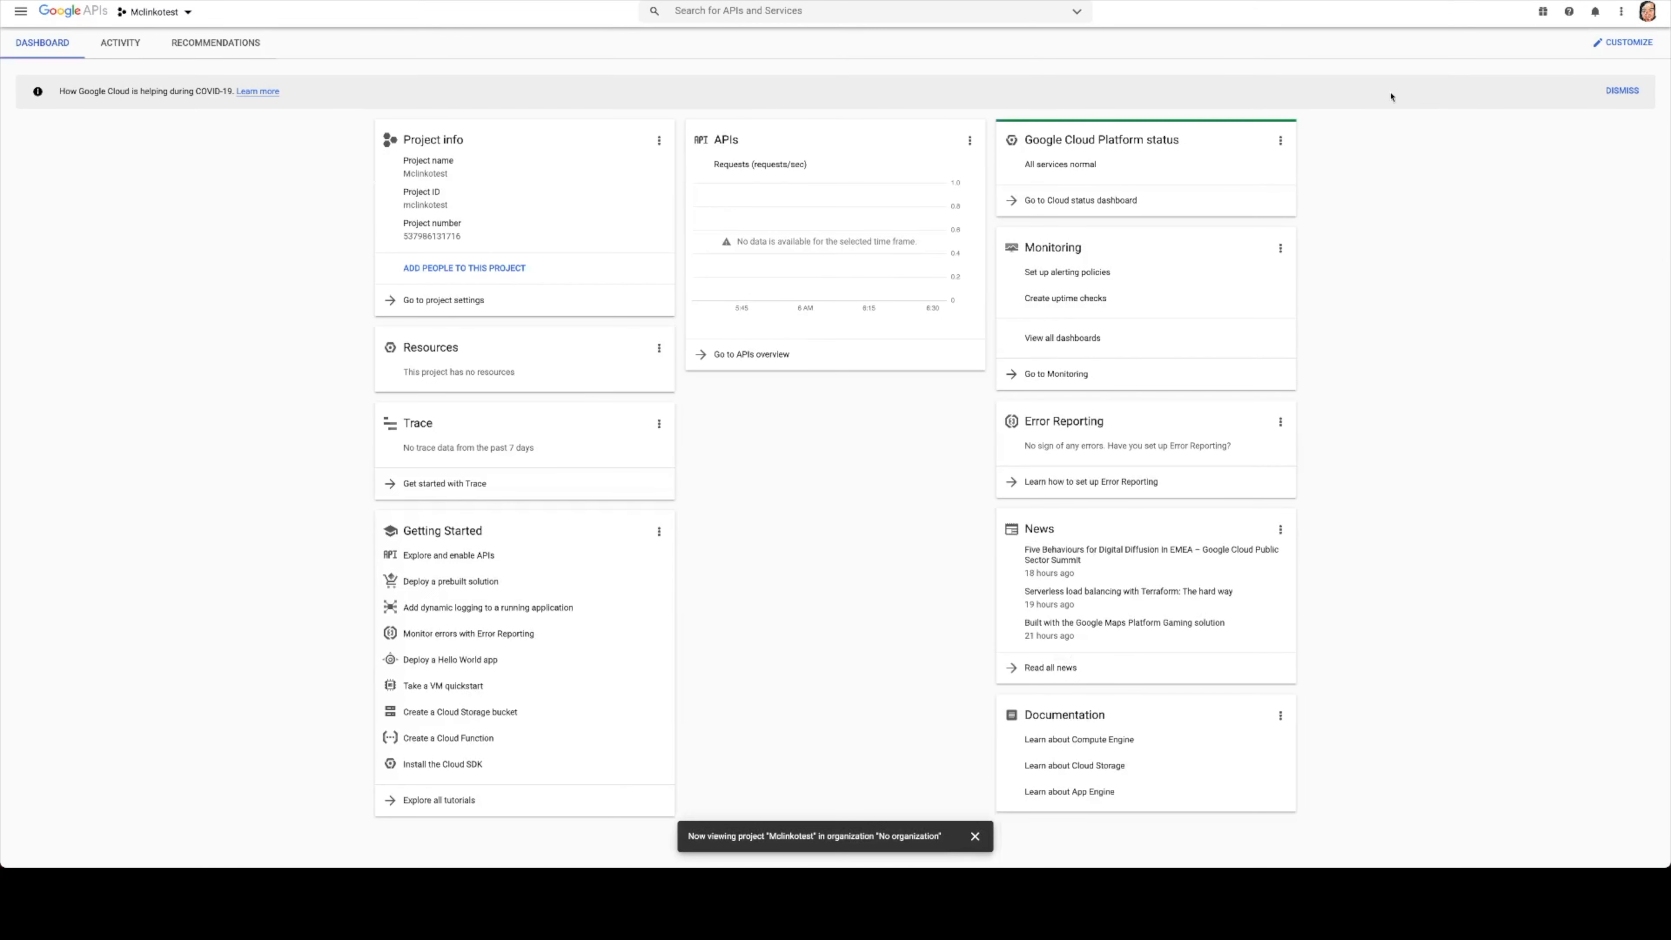
{"action": "mouse_move", "coordinate": [746, 359]}
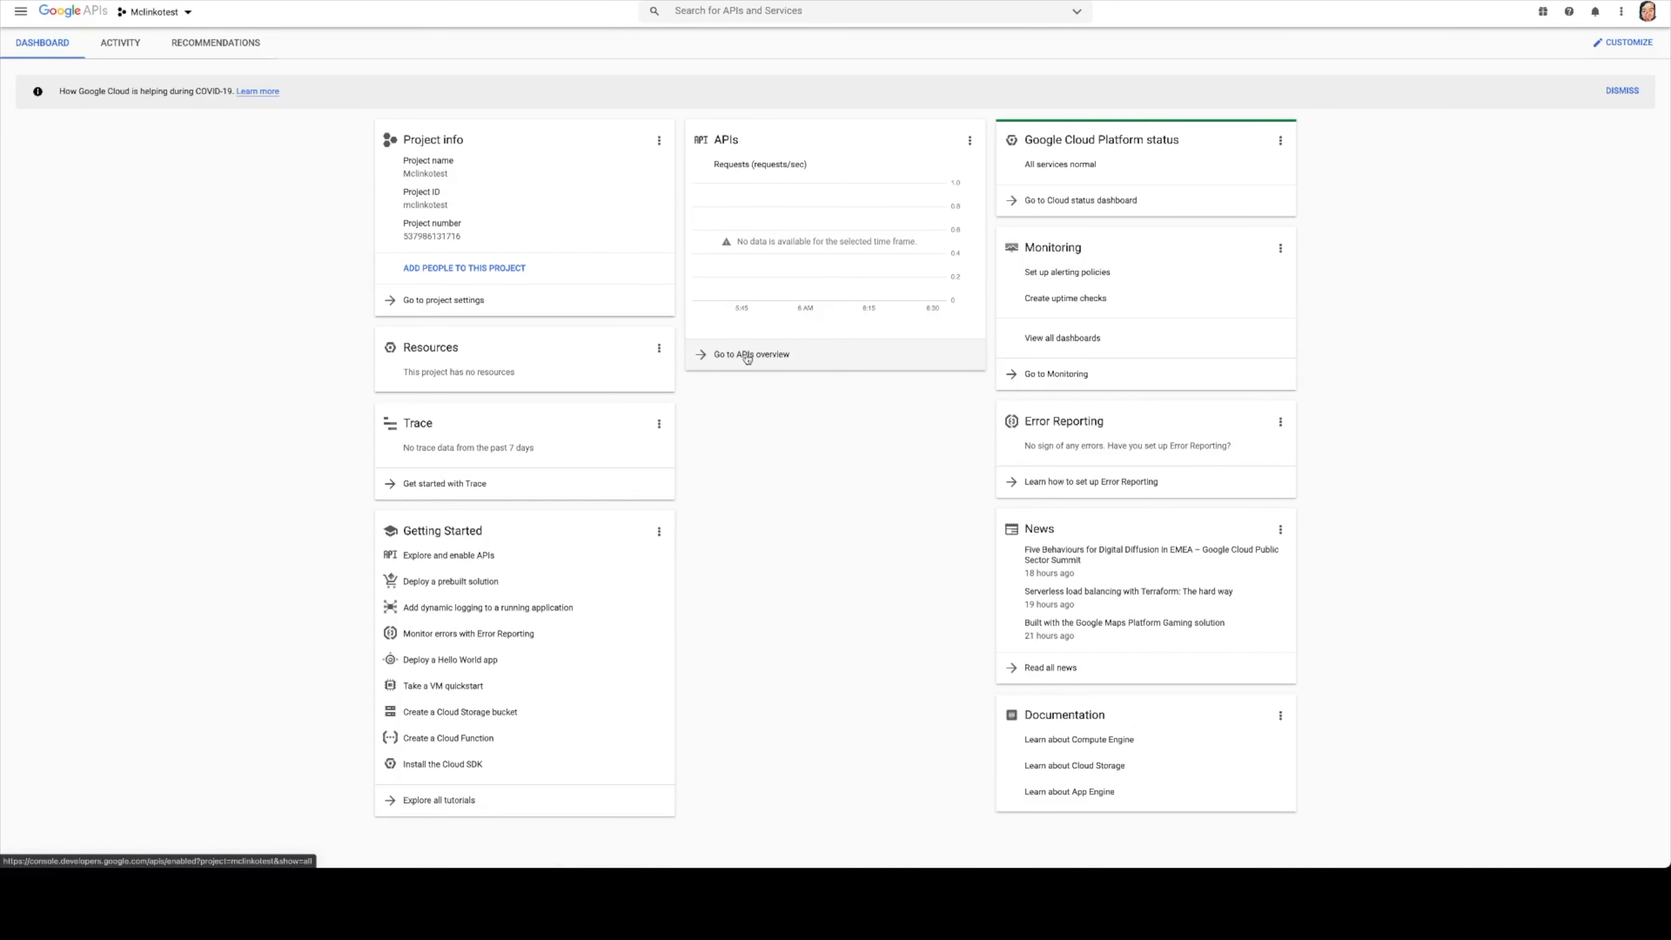
{"action": "left_click", "coordinate": [748, 354]}
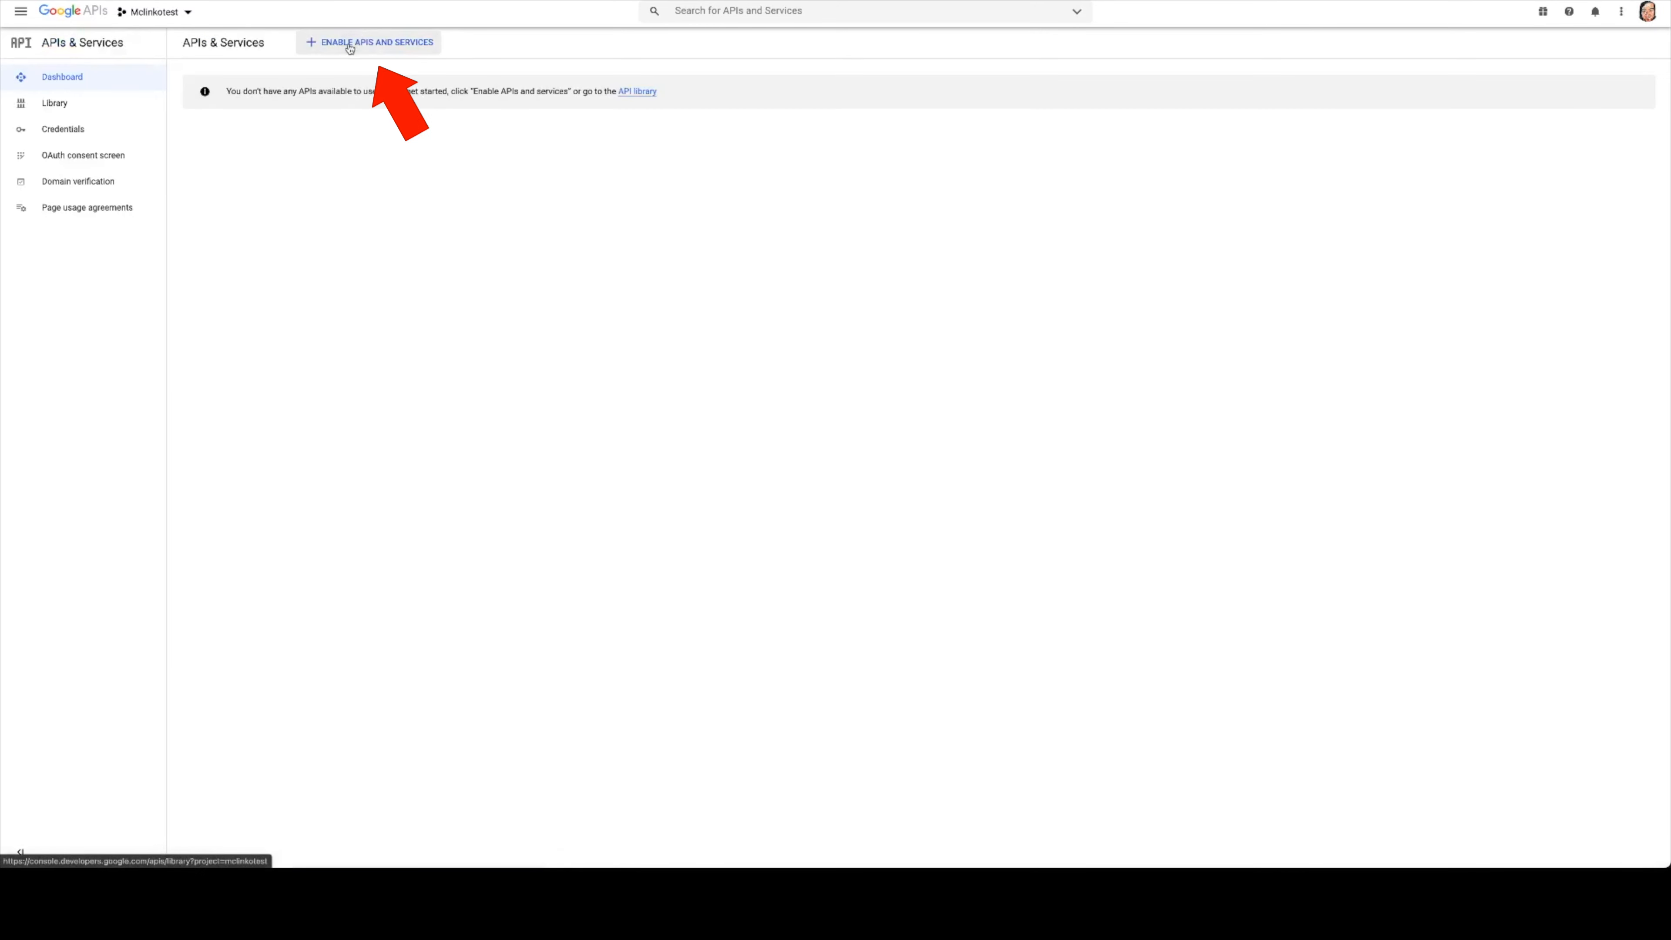
{"action": "left_click", "coordinate": [374, 42]}
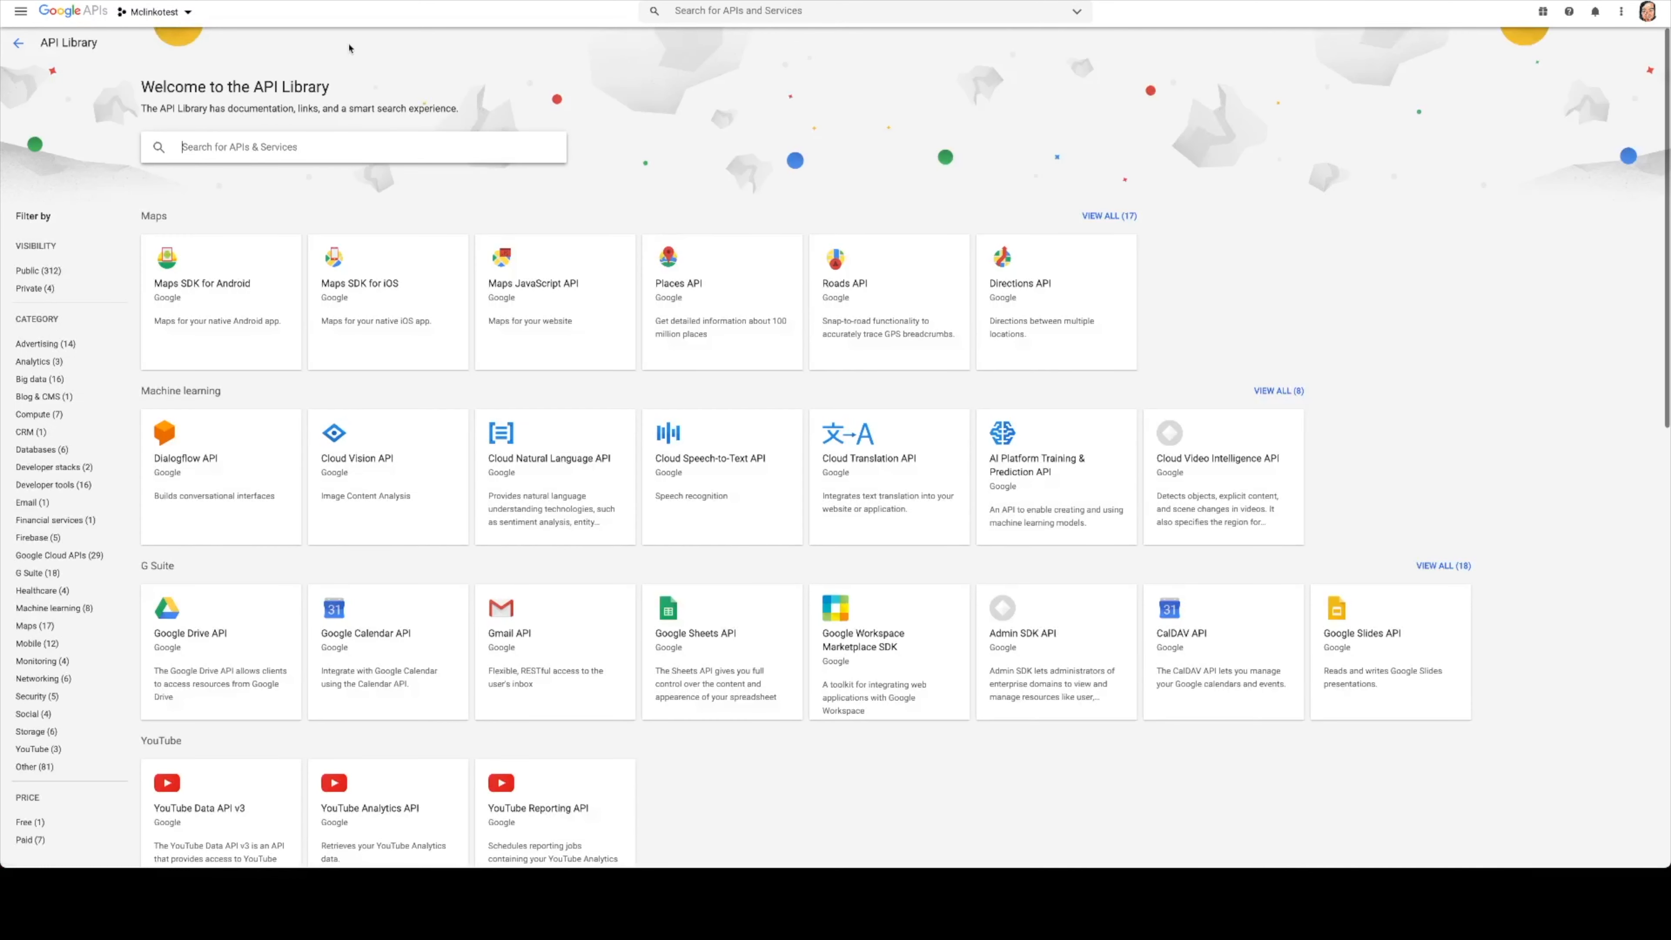
{"action": "scroll", "scroll_direction": "down", "scroll_amount": 3}
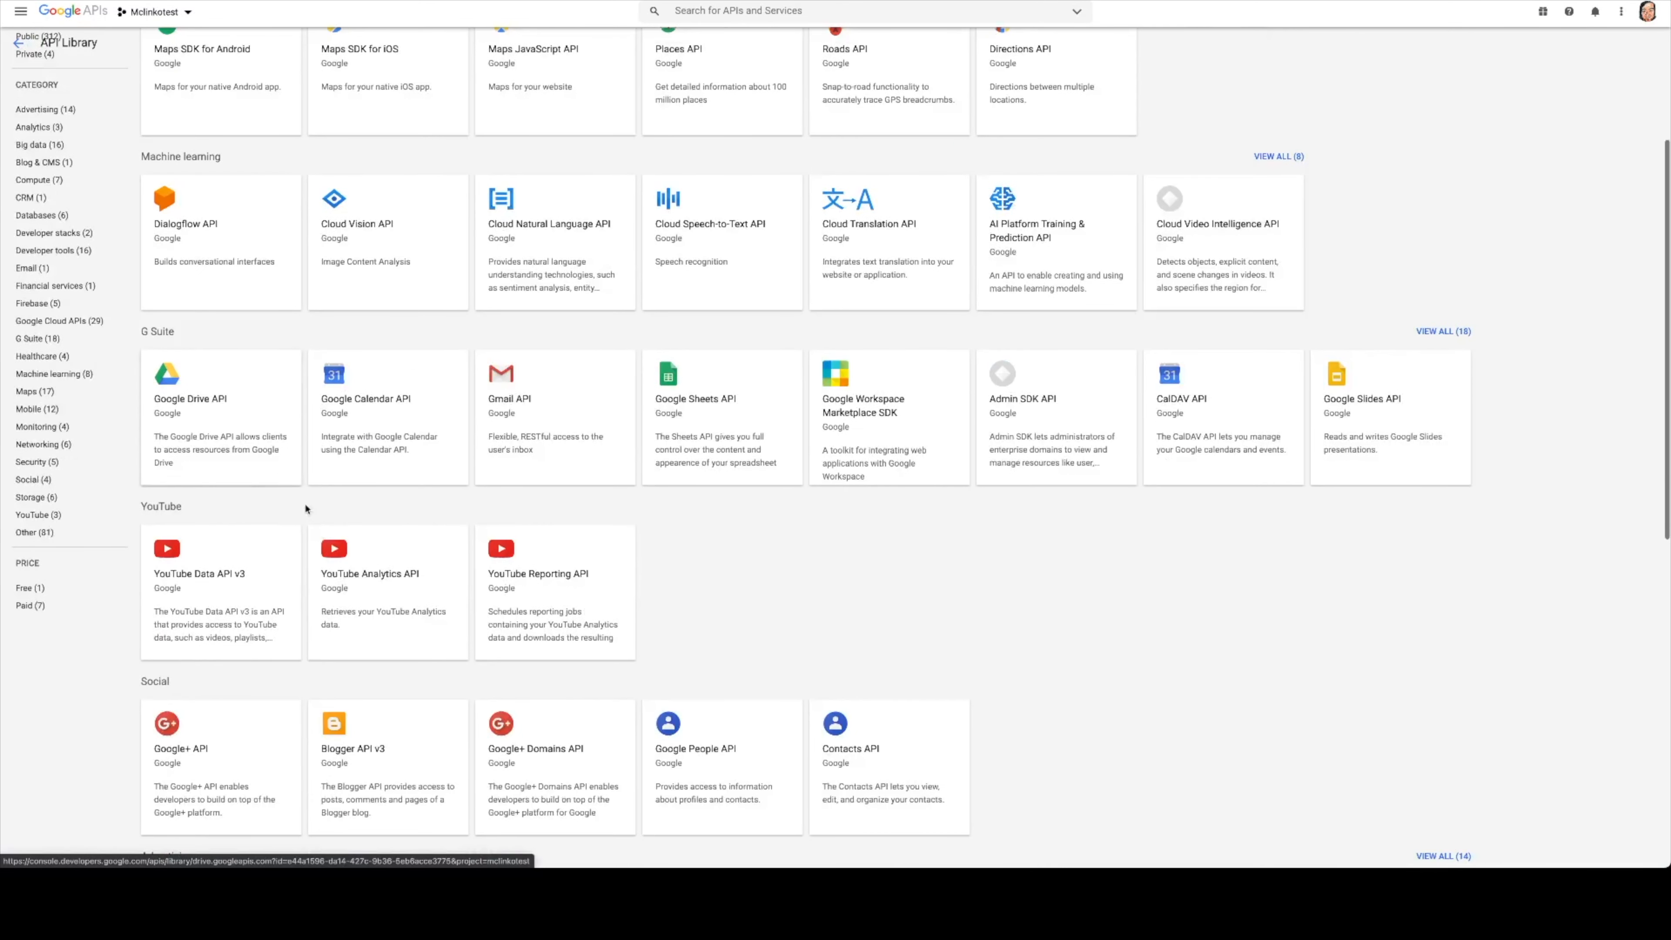
{"action": "mouse_move", "coordinate": [191, 583]}
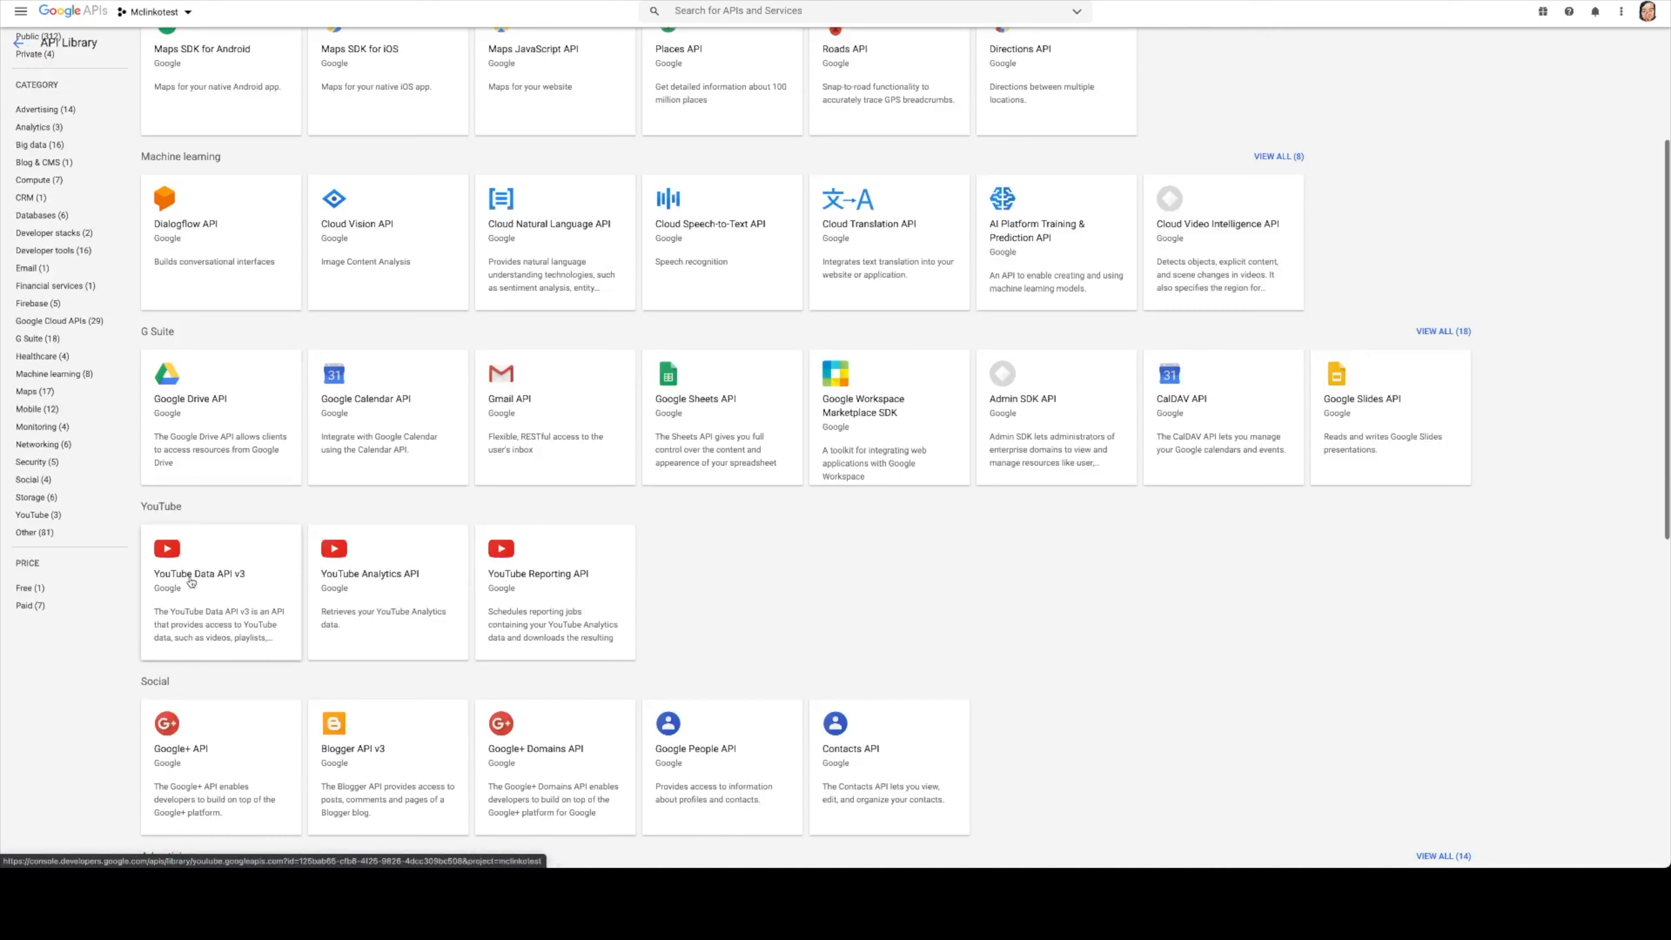
{"action": "left_click", "coordinate": [199, 574]}
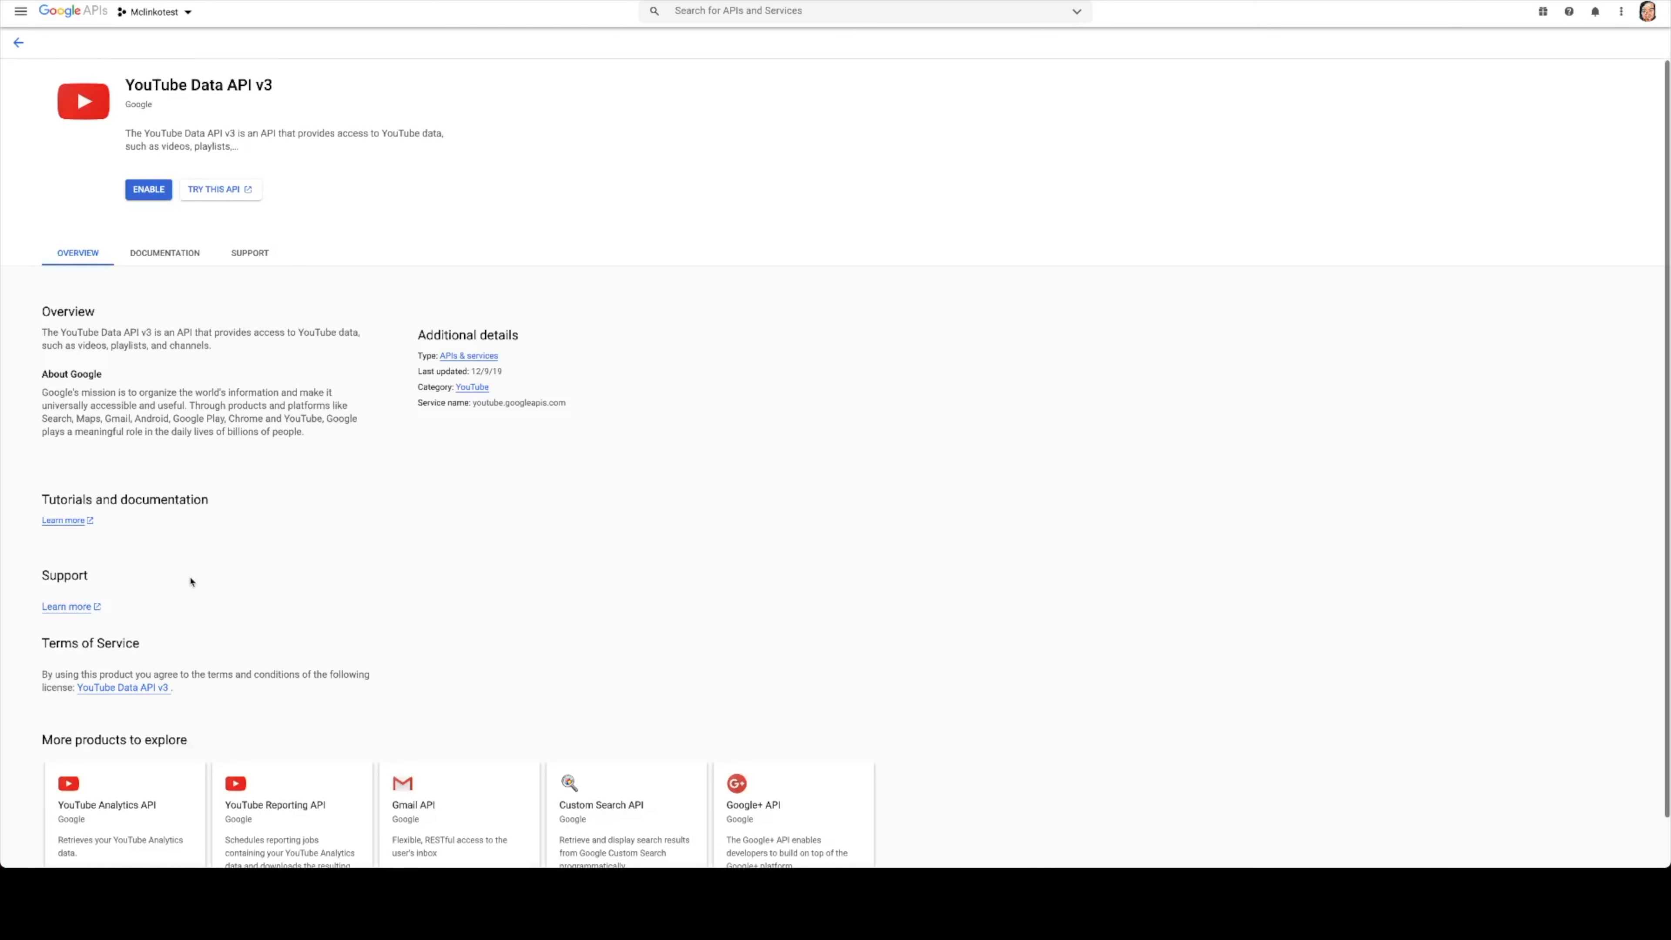
{"action": "mouse_move", "coordinate": [148, 189]}
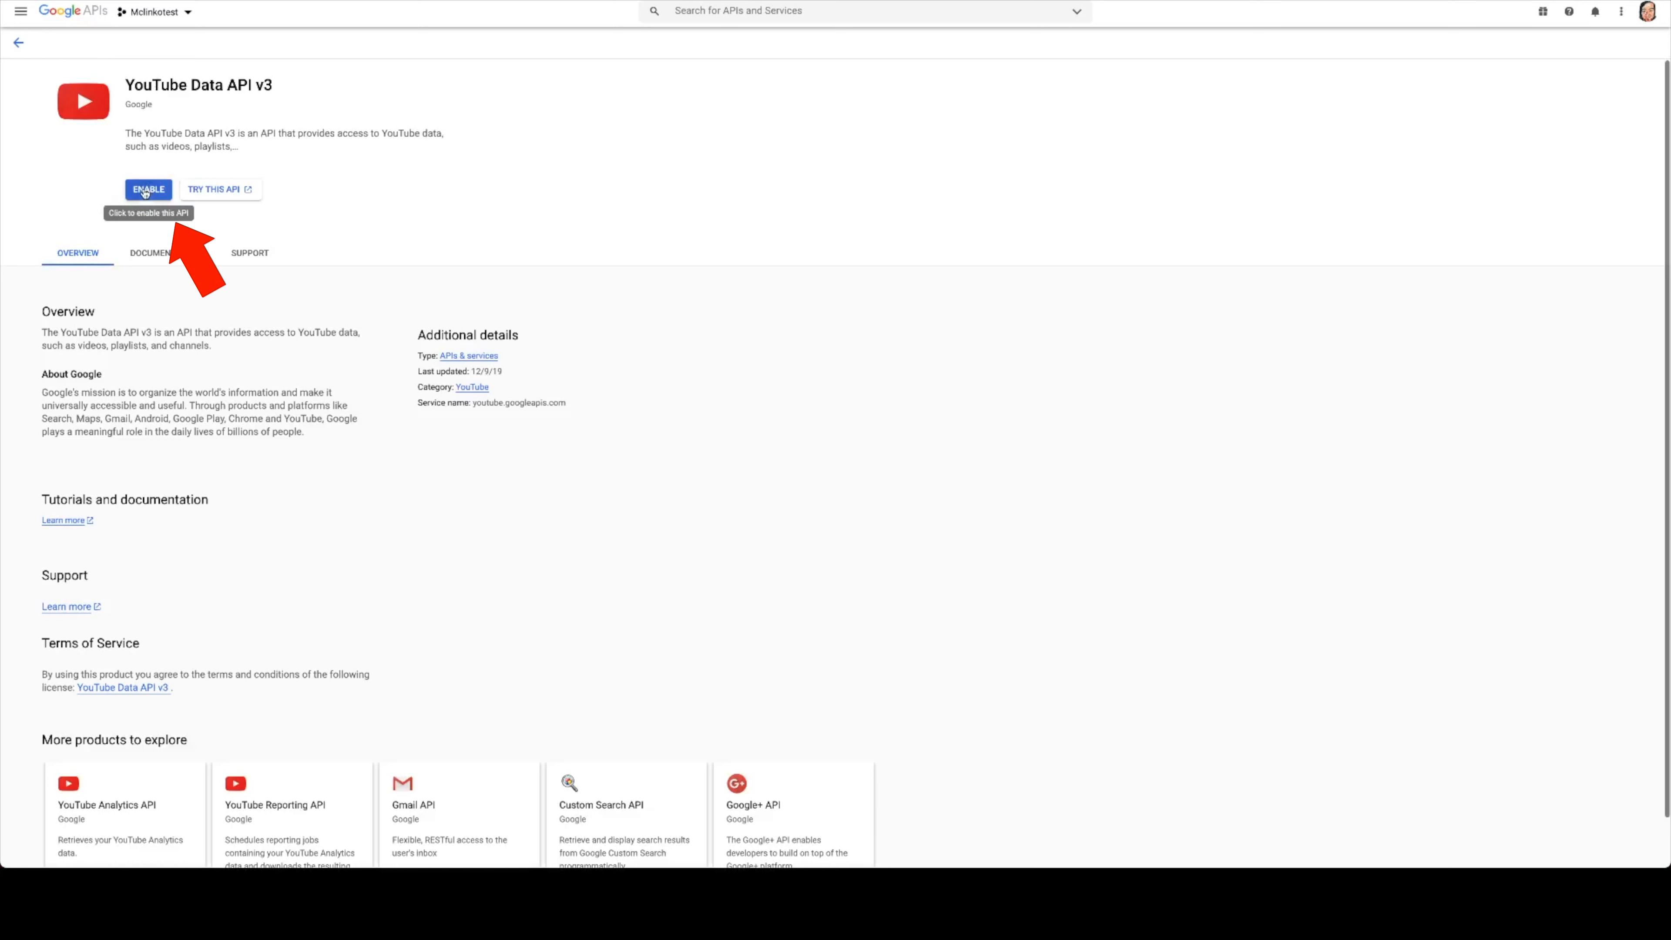
{"action": "left_click", "coordinate": [147, 189]}
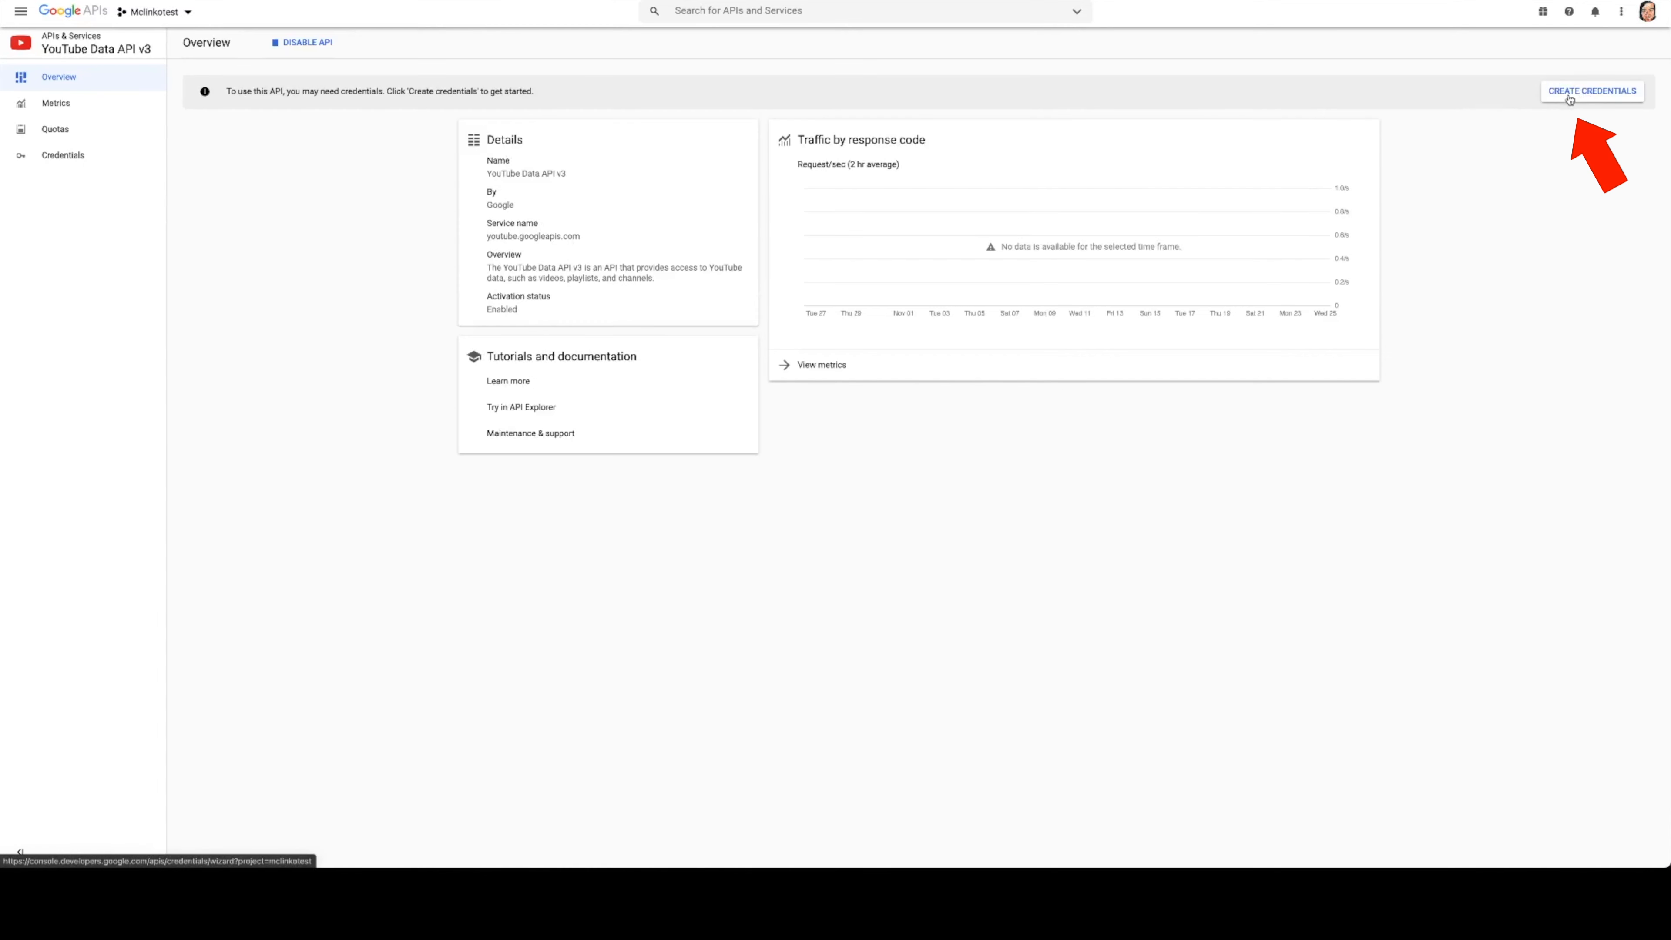
Step: Request credentials for YouTube Data API v3 called from a web server accessing public data
{"action": "left_click", "coordinate": [1590, 91]}
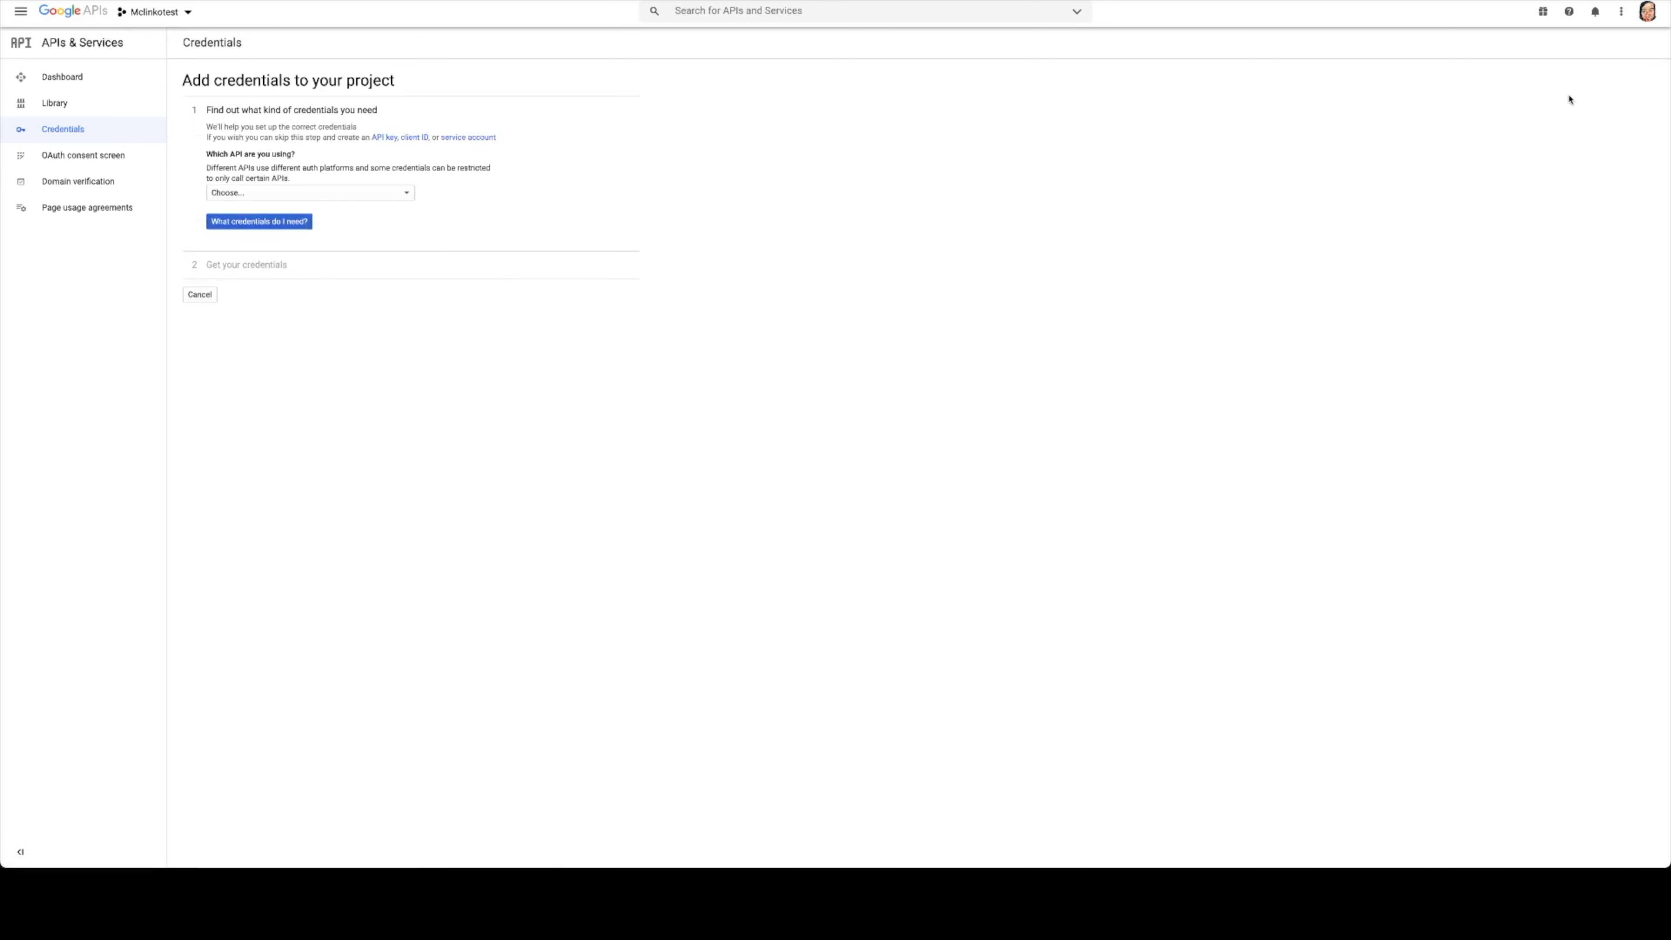
{"action": "mouse_move", "coordinate": [360, 193]}
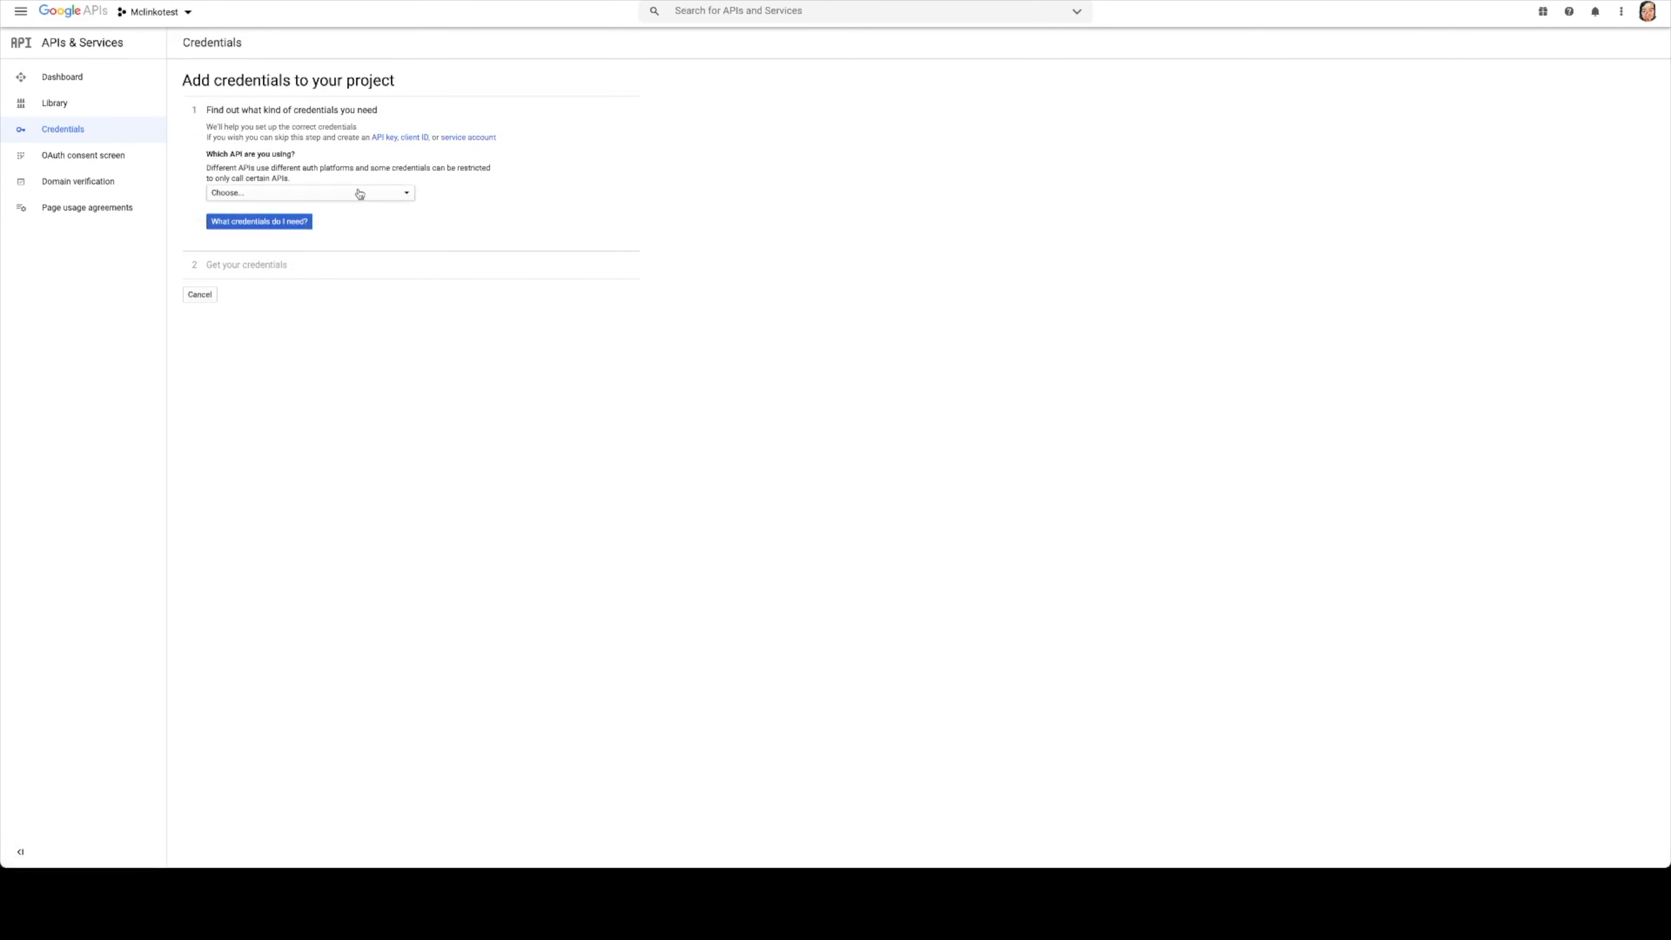
{"action": "left_click", "coordinate": [309, 193]}
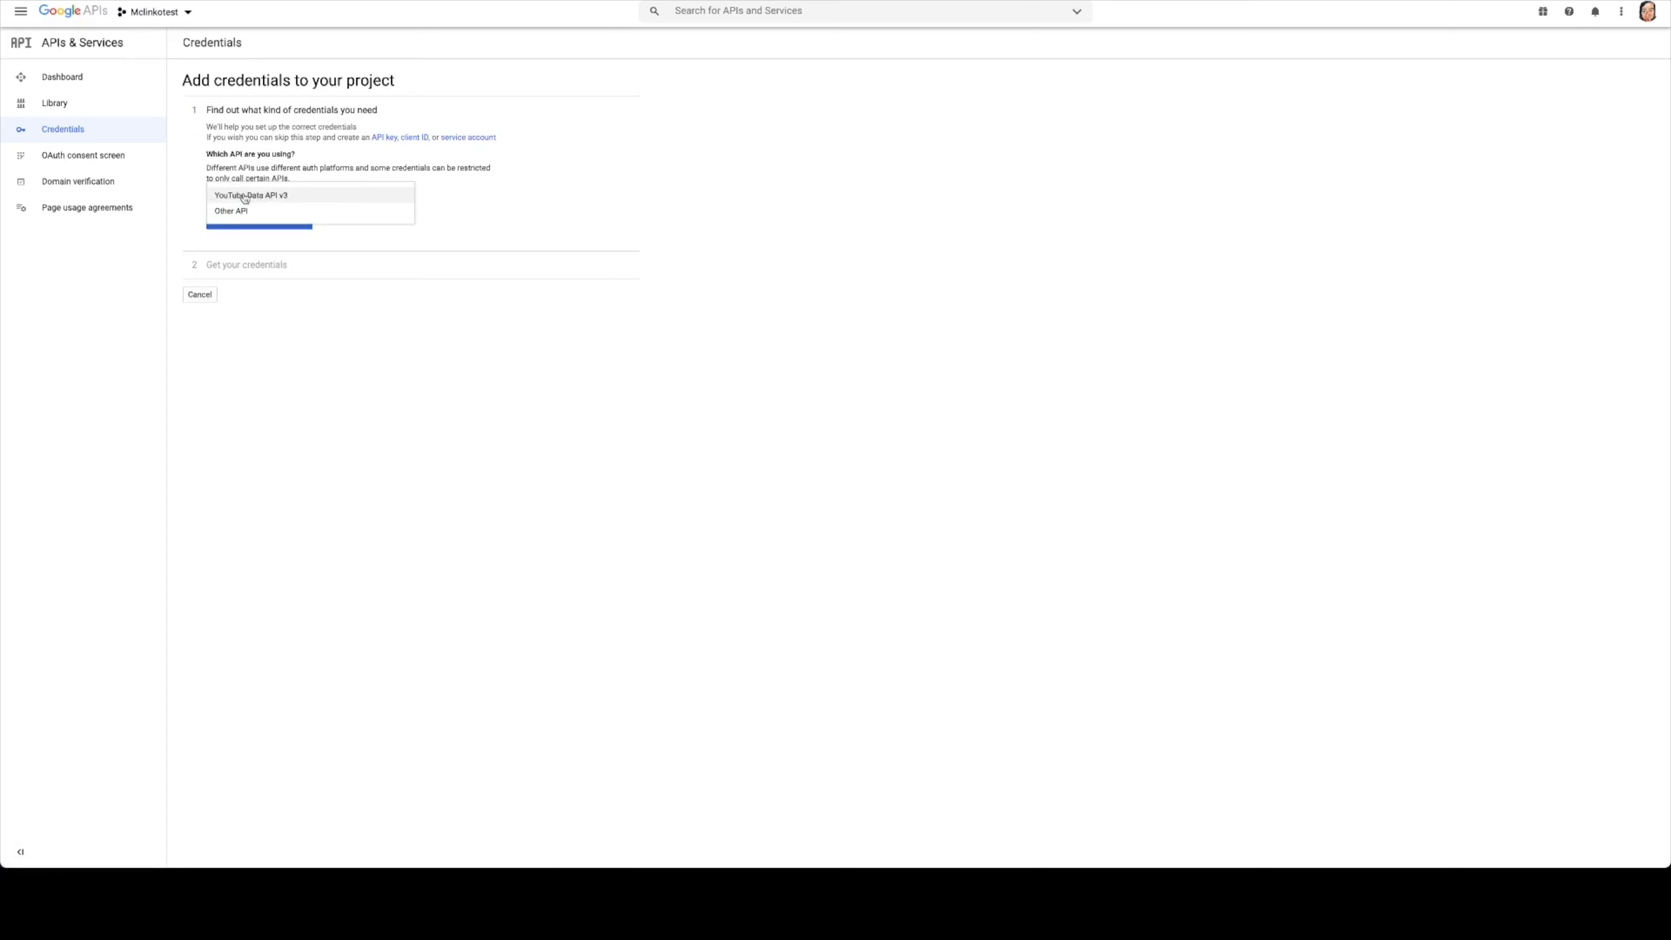
{"action": "left_click", "coordinate": [251, 194]}
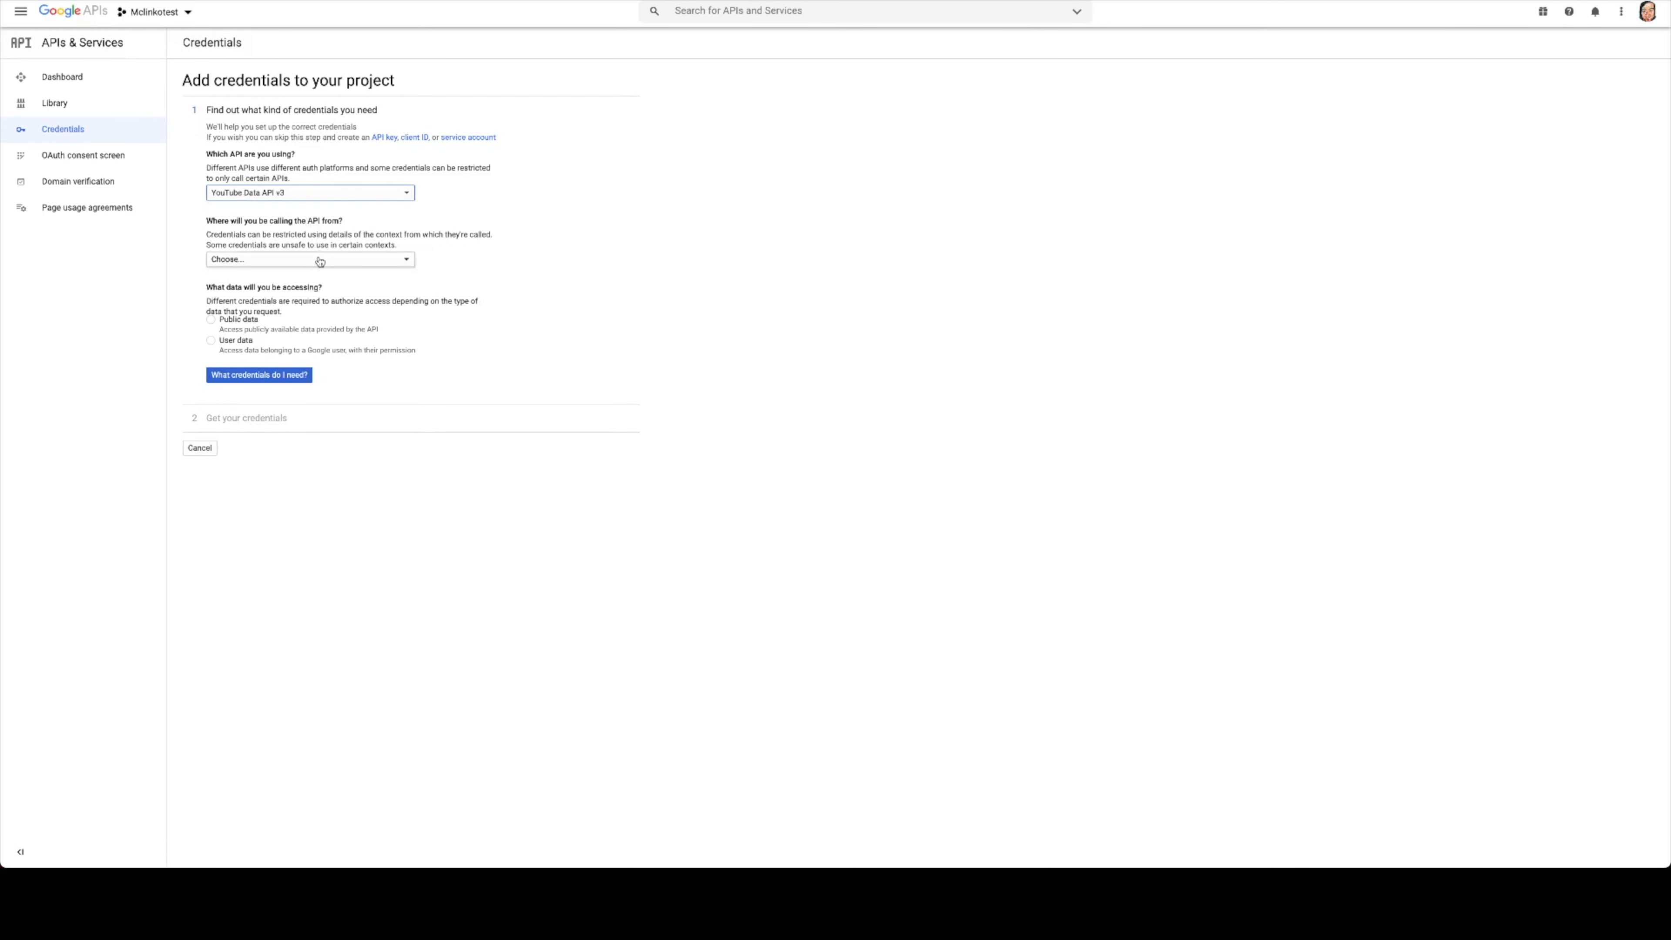
{"action": "left_click", "coordinate": [309, 259]}
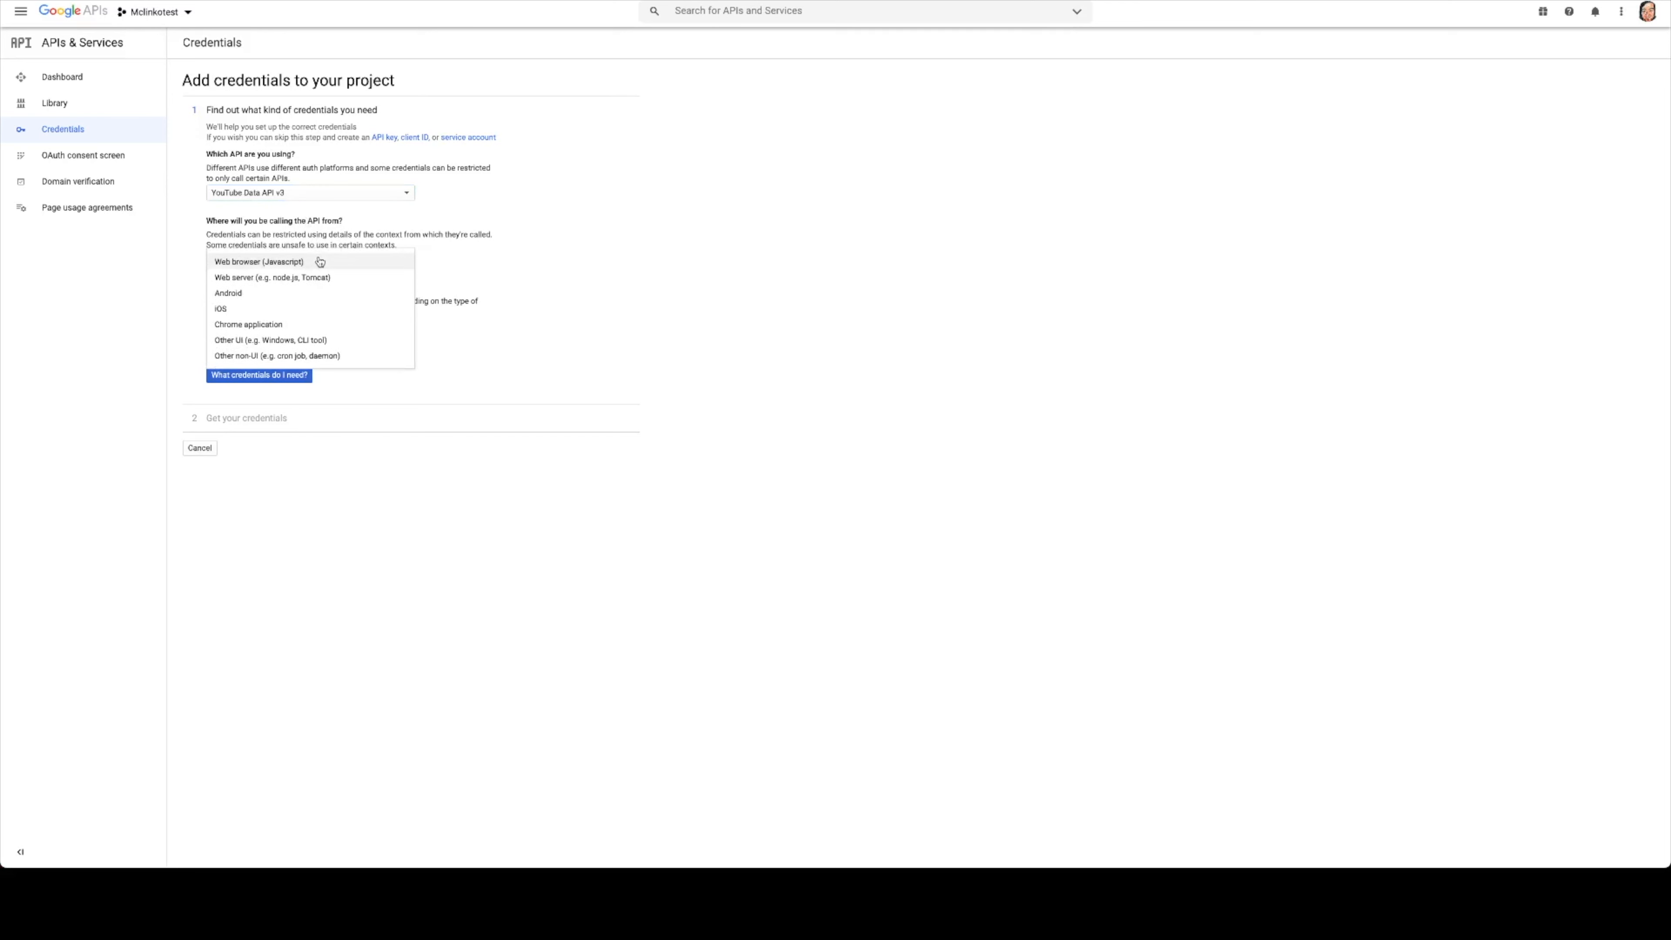
{"action": "mouse_move", "coordinate": [255, 269]}
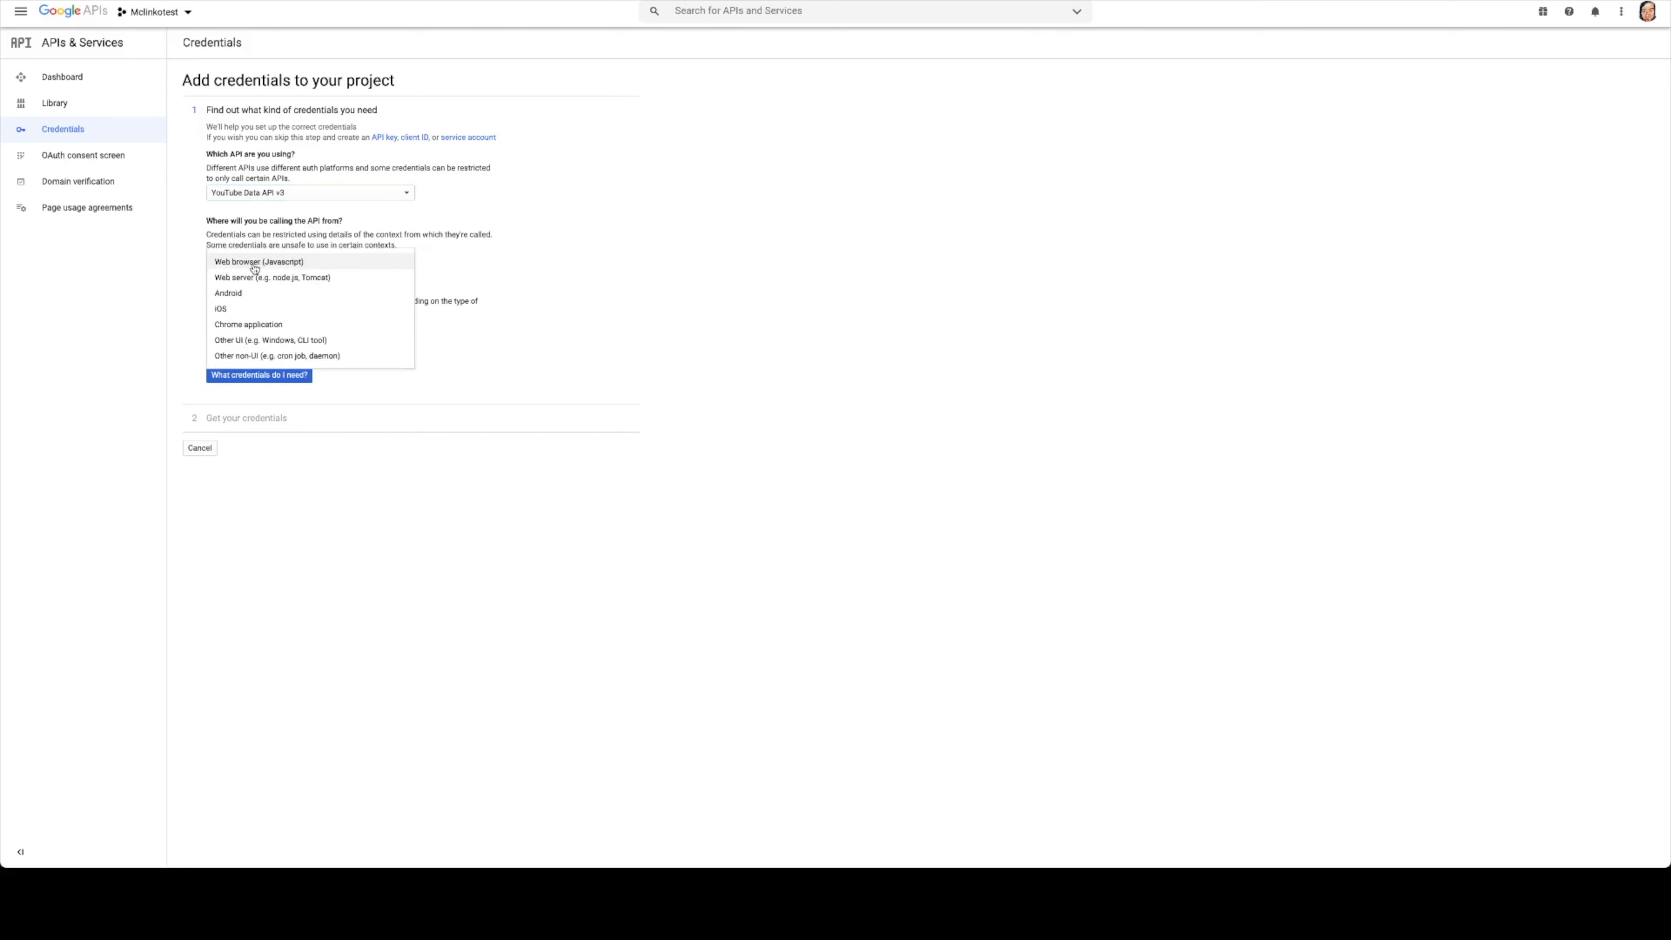
{"action": "left_click", "coordinate": [272, 277]}
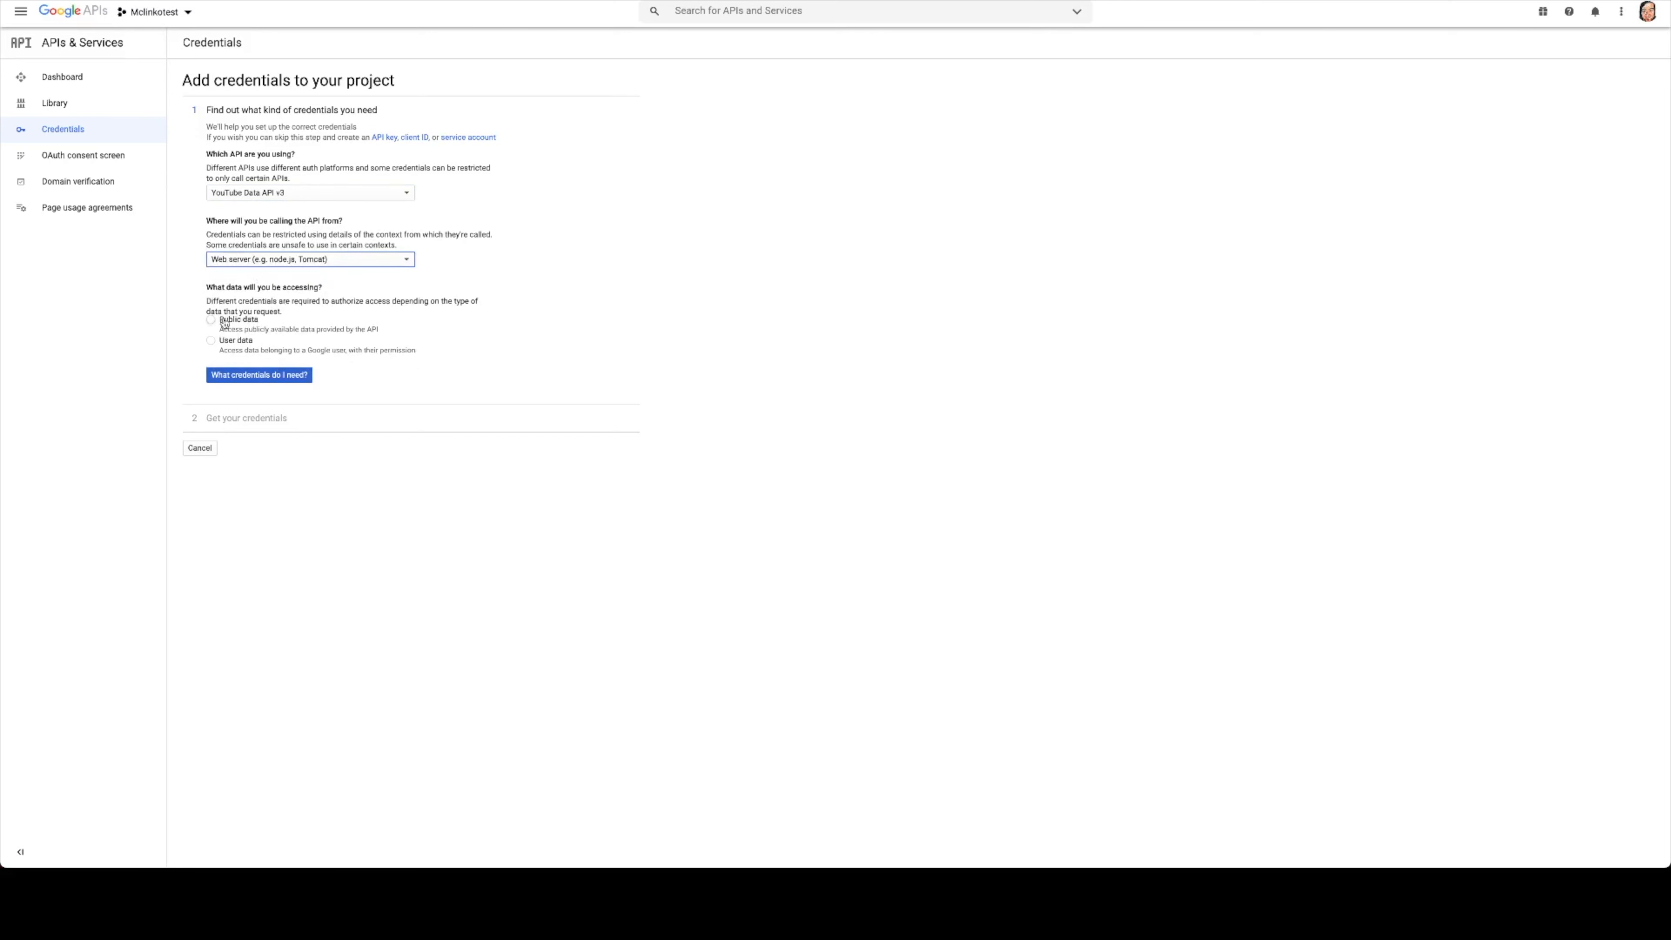
{"action": "left_click", "coordinate": [211, 321]}
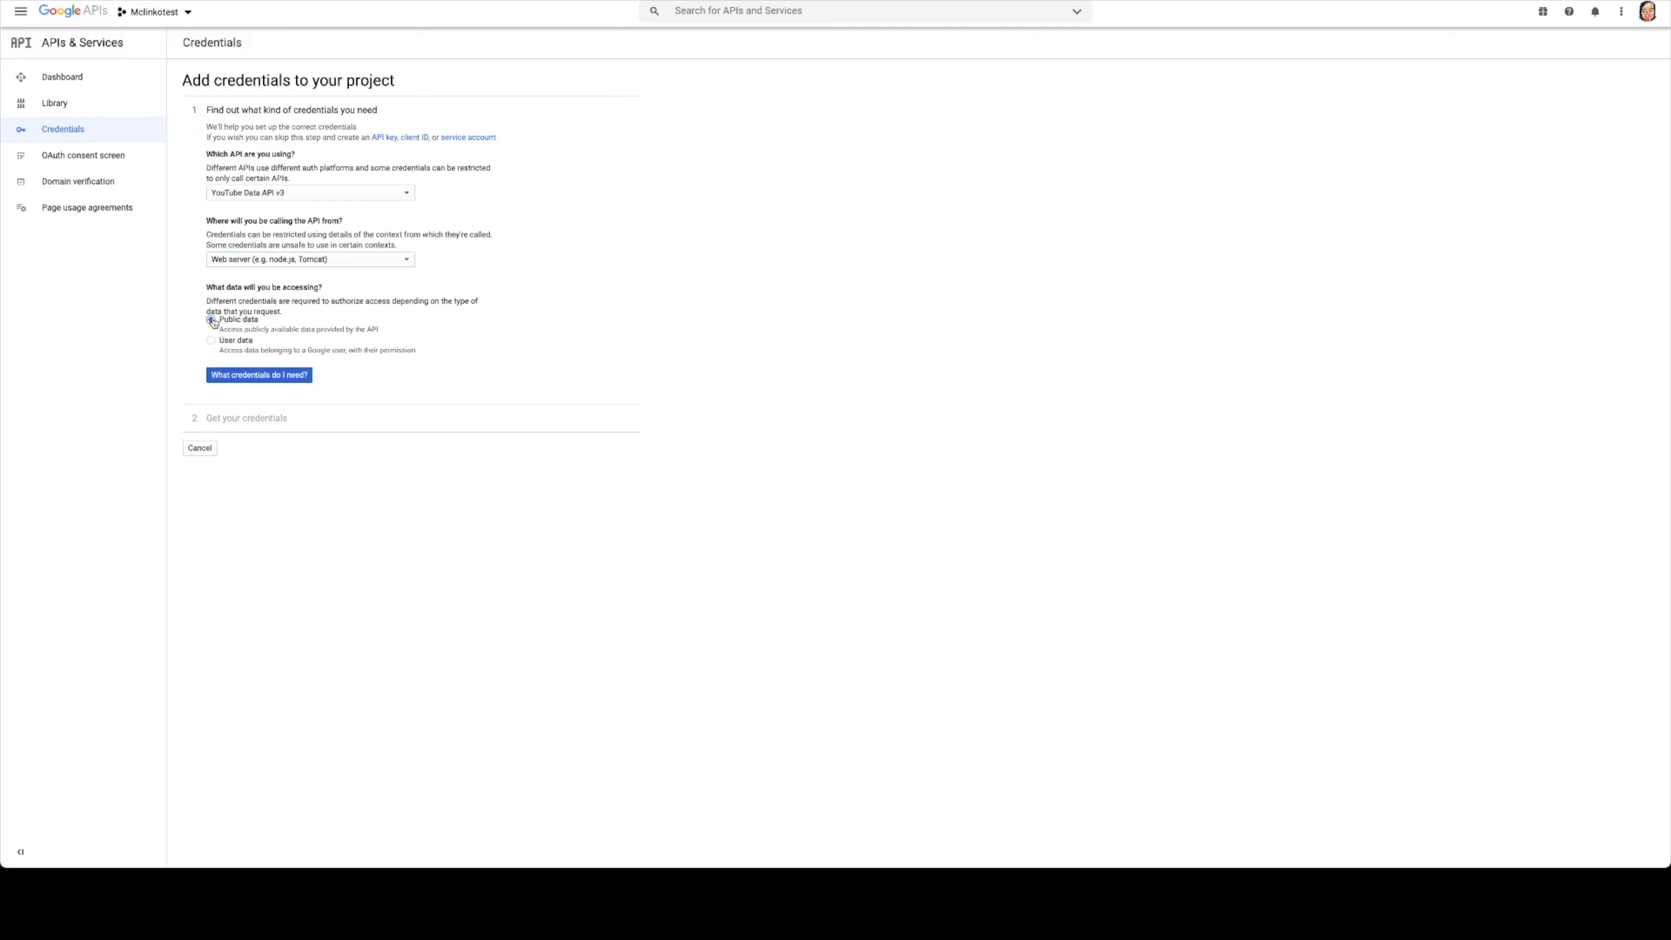
{"action": "left_click", "coordinate": [258, 374]}
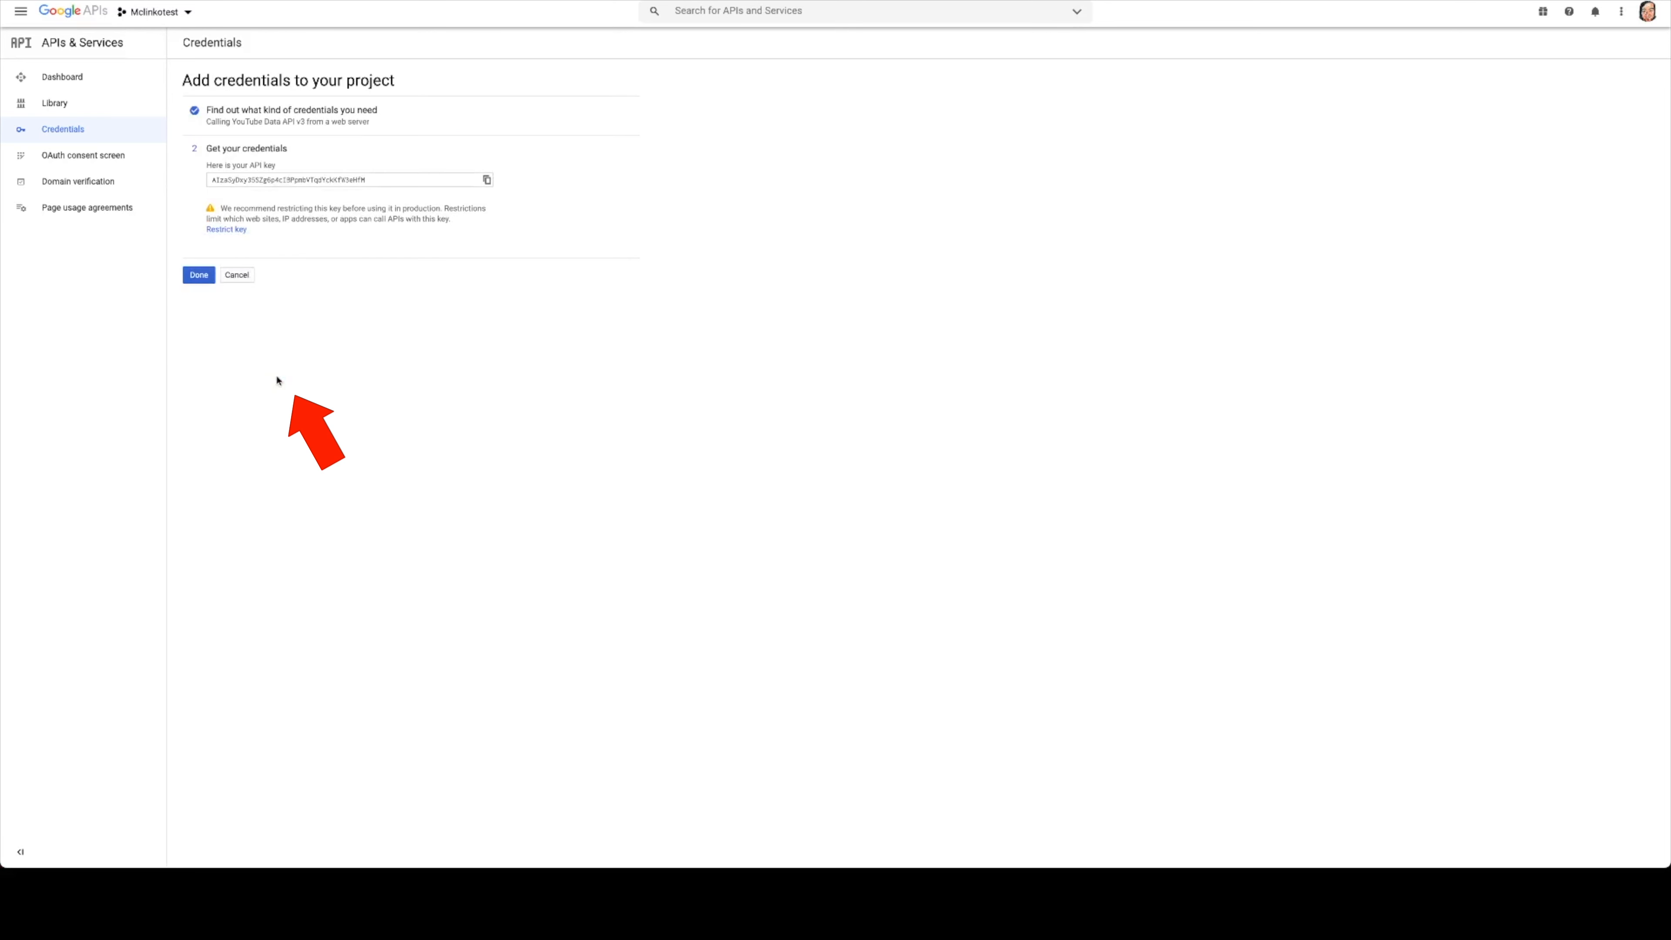
{"action": "mouse_move", "coordinate": [284, 200]}
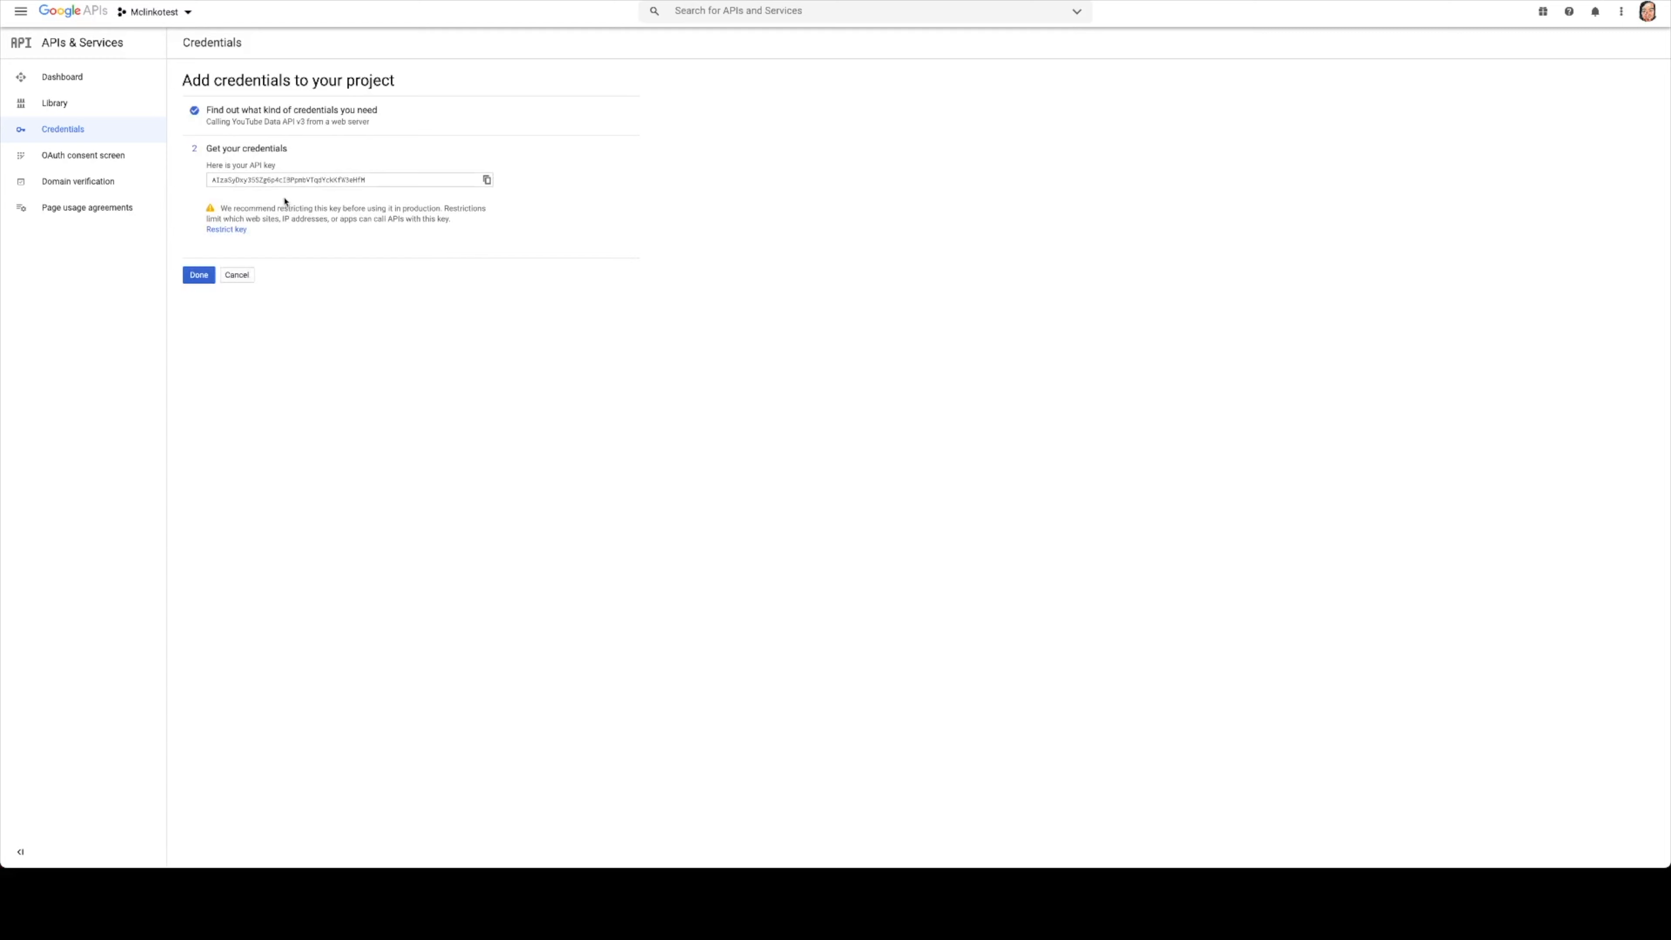
Step: Copy the generated API key, finish the credential, and move to the MCLinko API keys page
{"action": "left_click", "coordinate": [486, 180]}
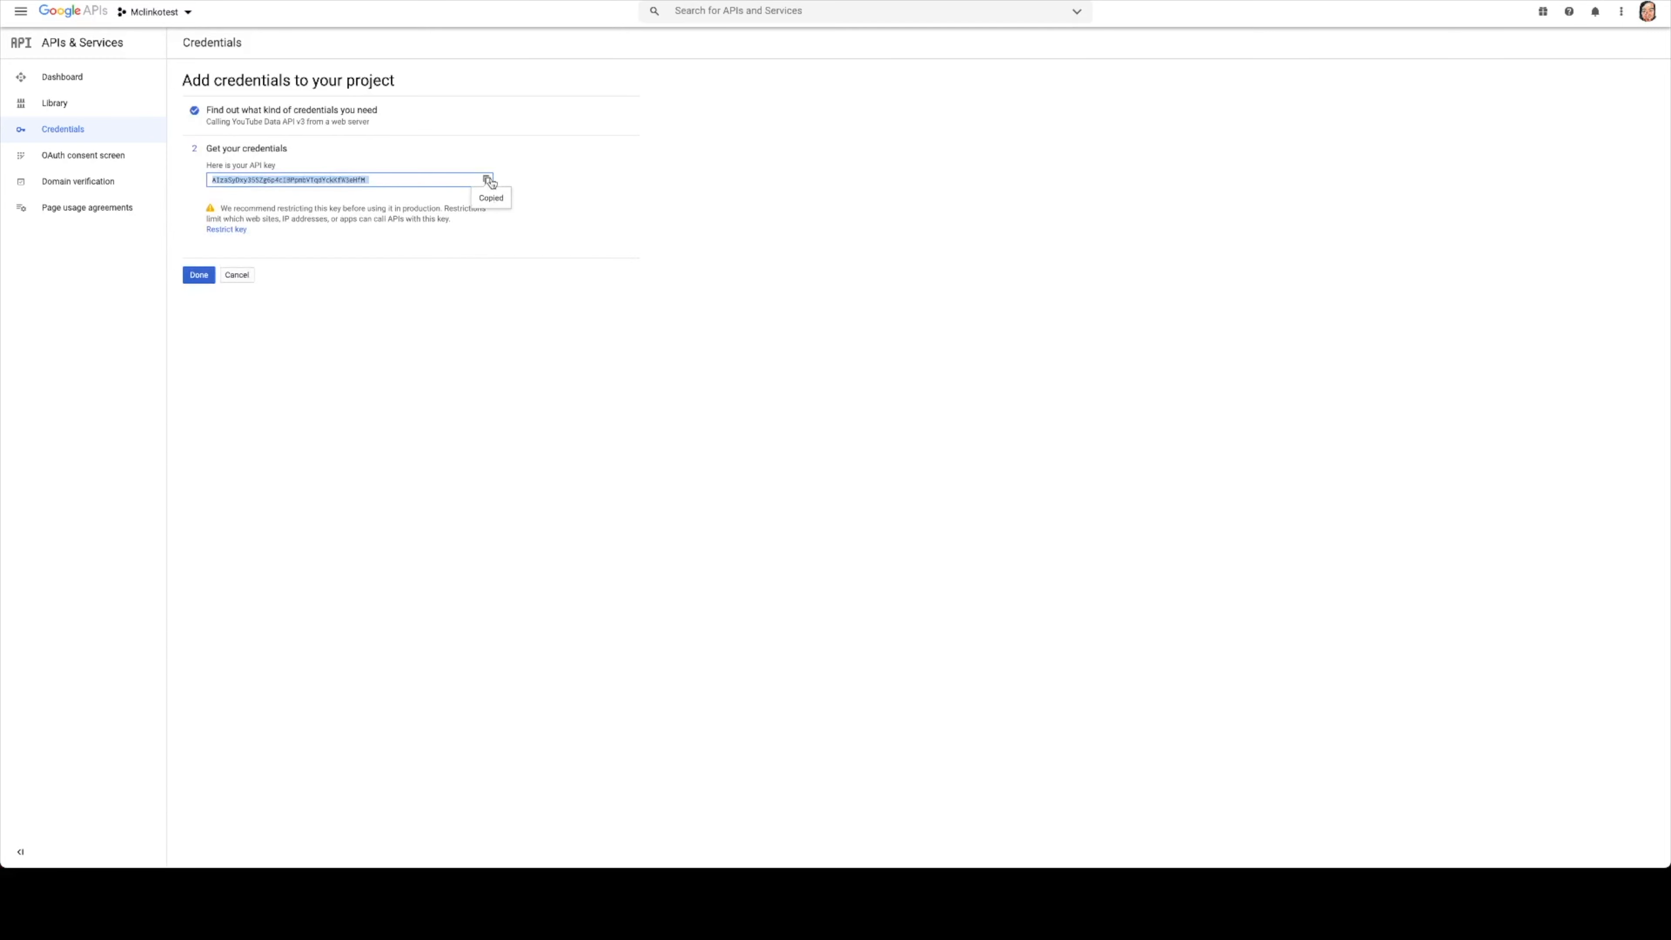
{"action": "left_click", "coordinate": [198, 275]}
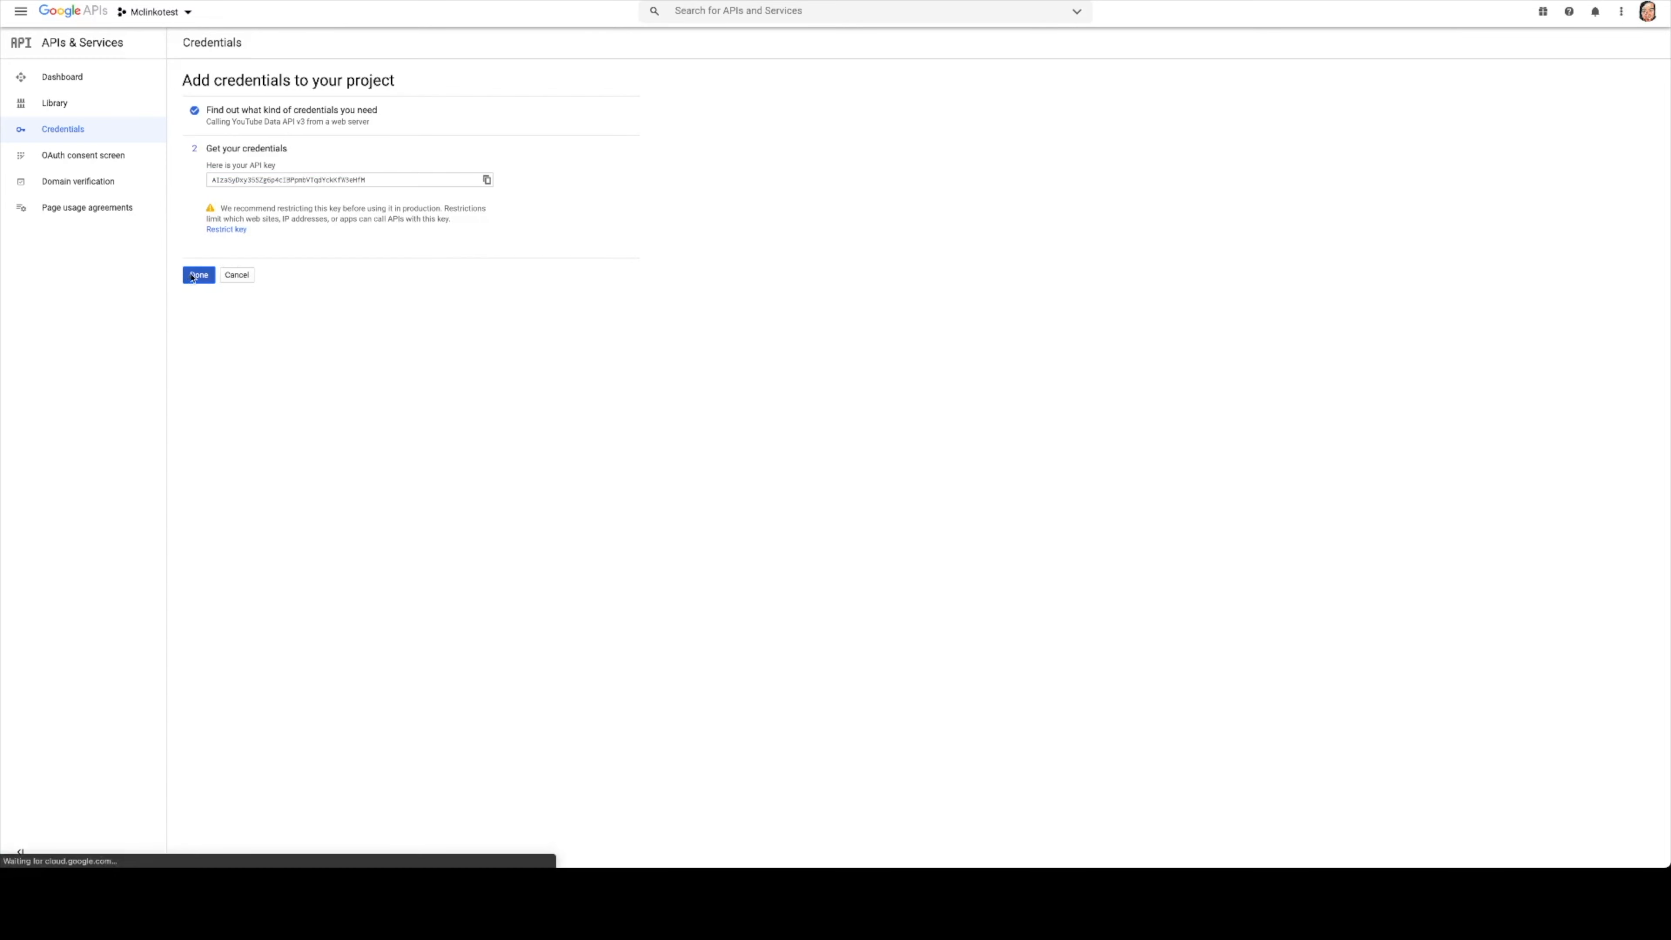
{"action": "left_click", "coordinate": [199, 275]}
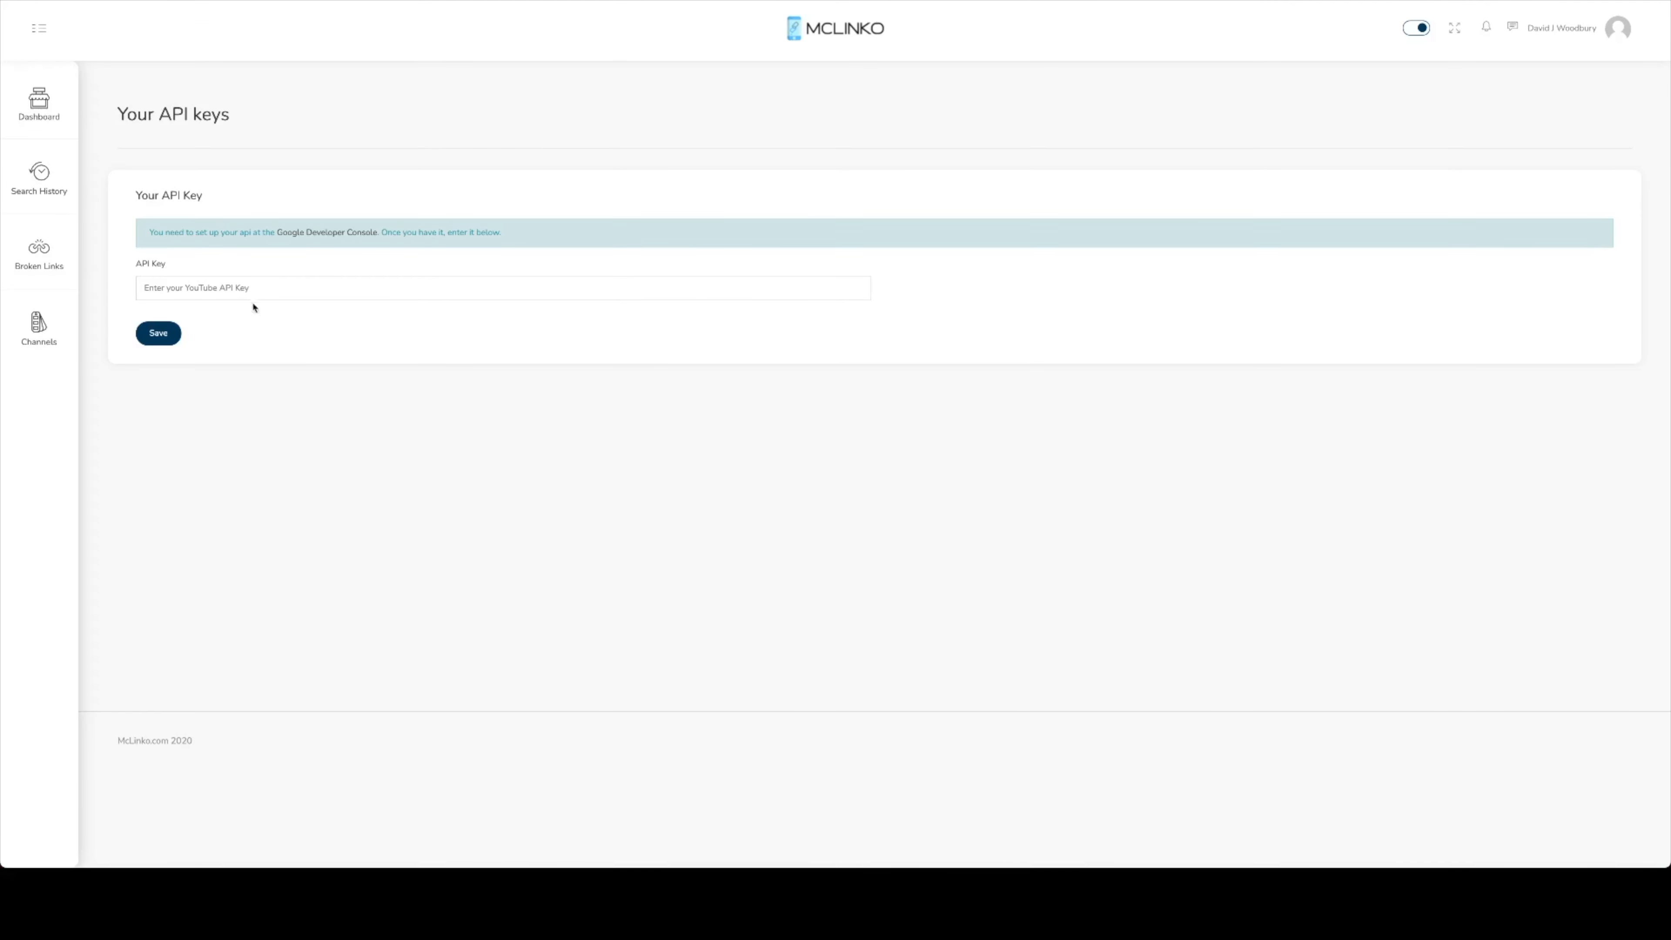
Step: Paste the YouTube API key into MCLinko, save it, and go to the dashboard
{"action": "left_click", "coordinate": [501, 288]}
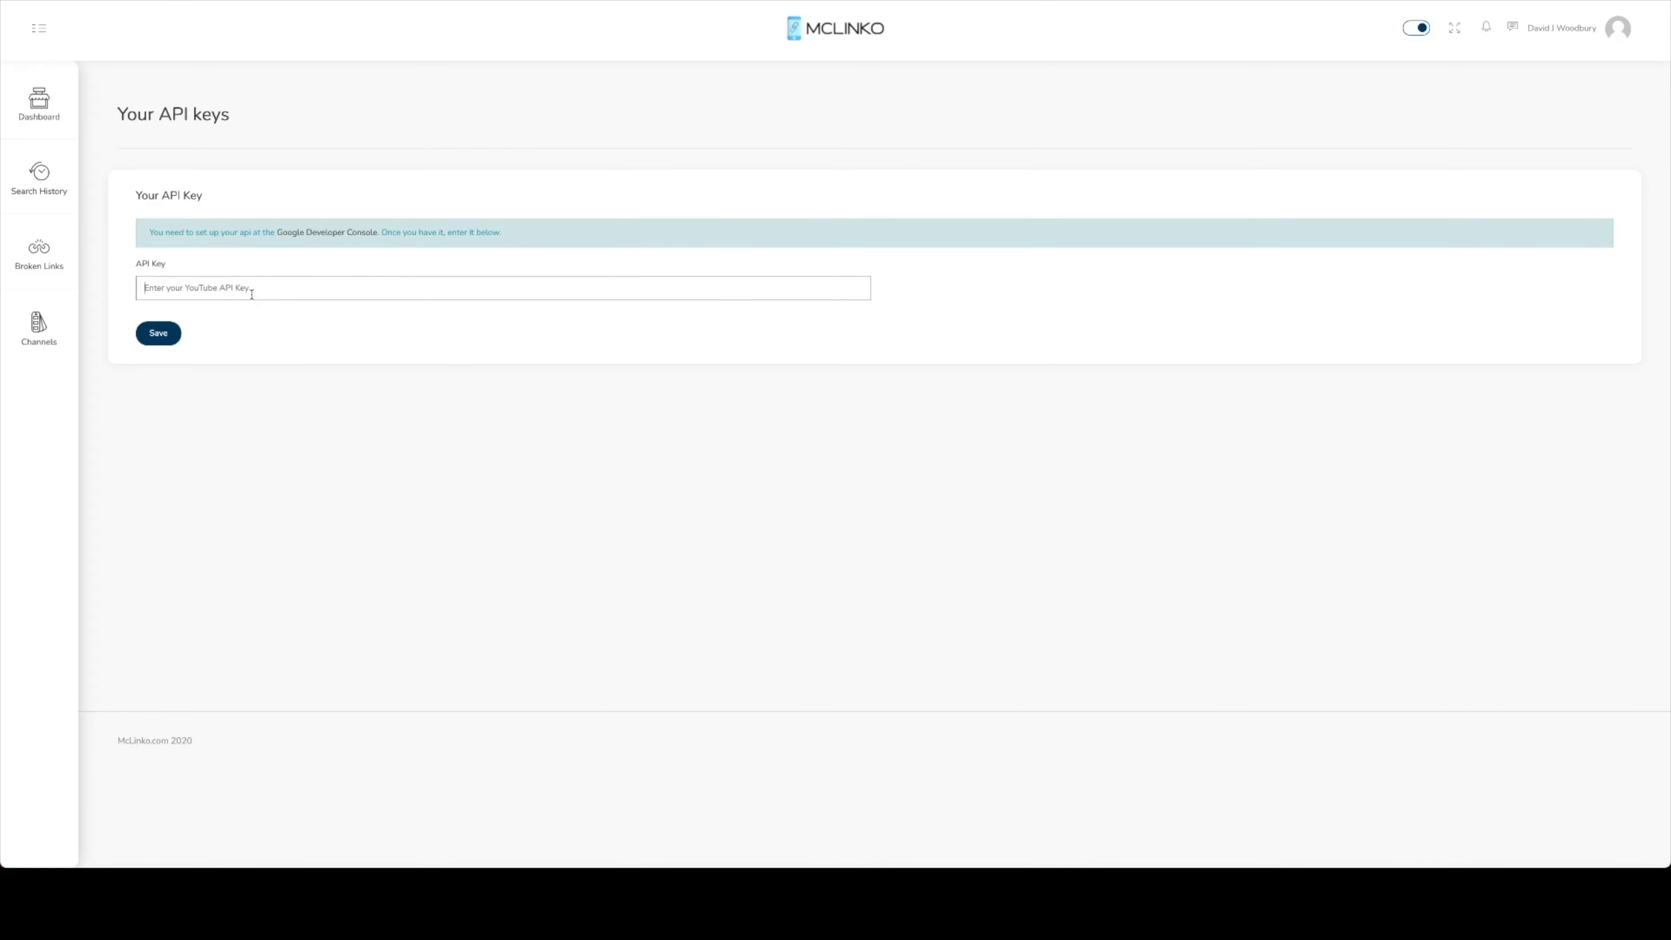
{"action": "left_click", "coordinate": [158, 333]}
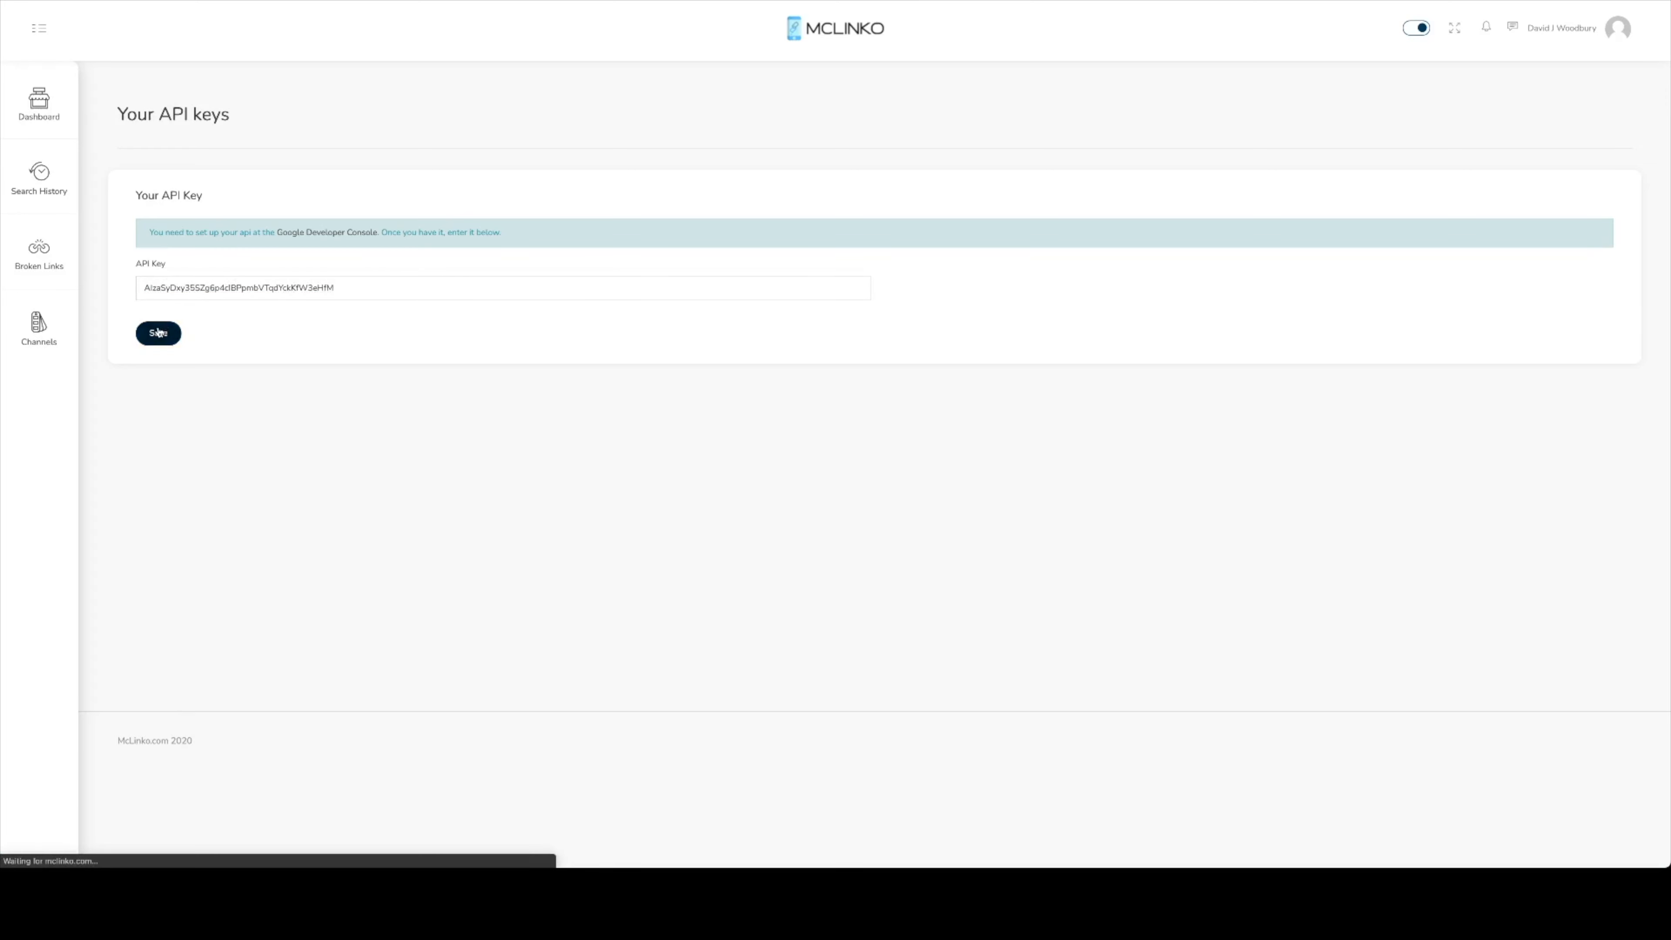
{"action": "left_click", "coordinate": [158, 332]}
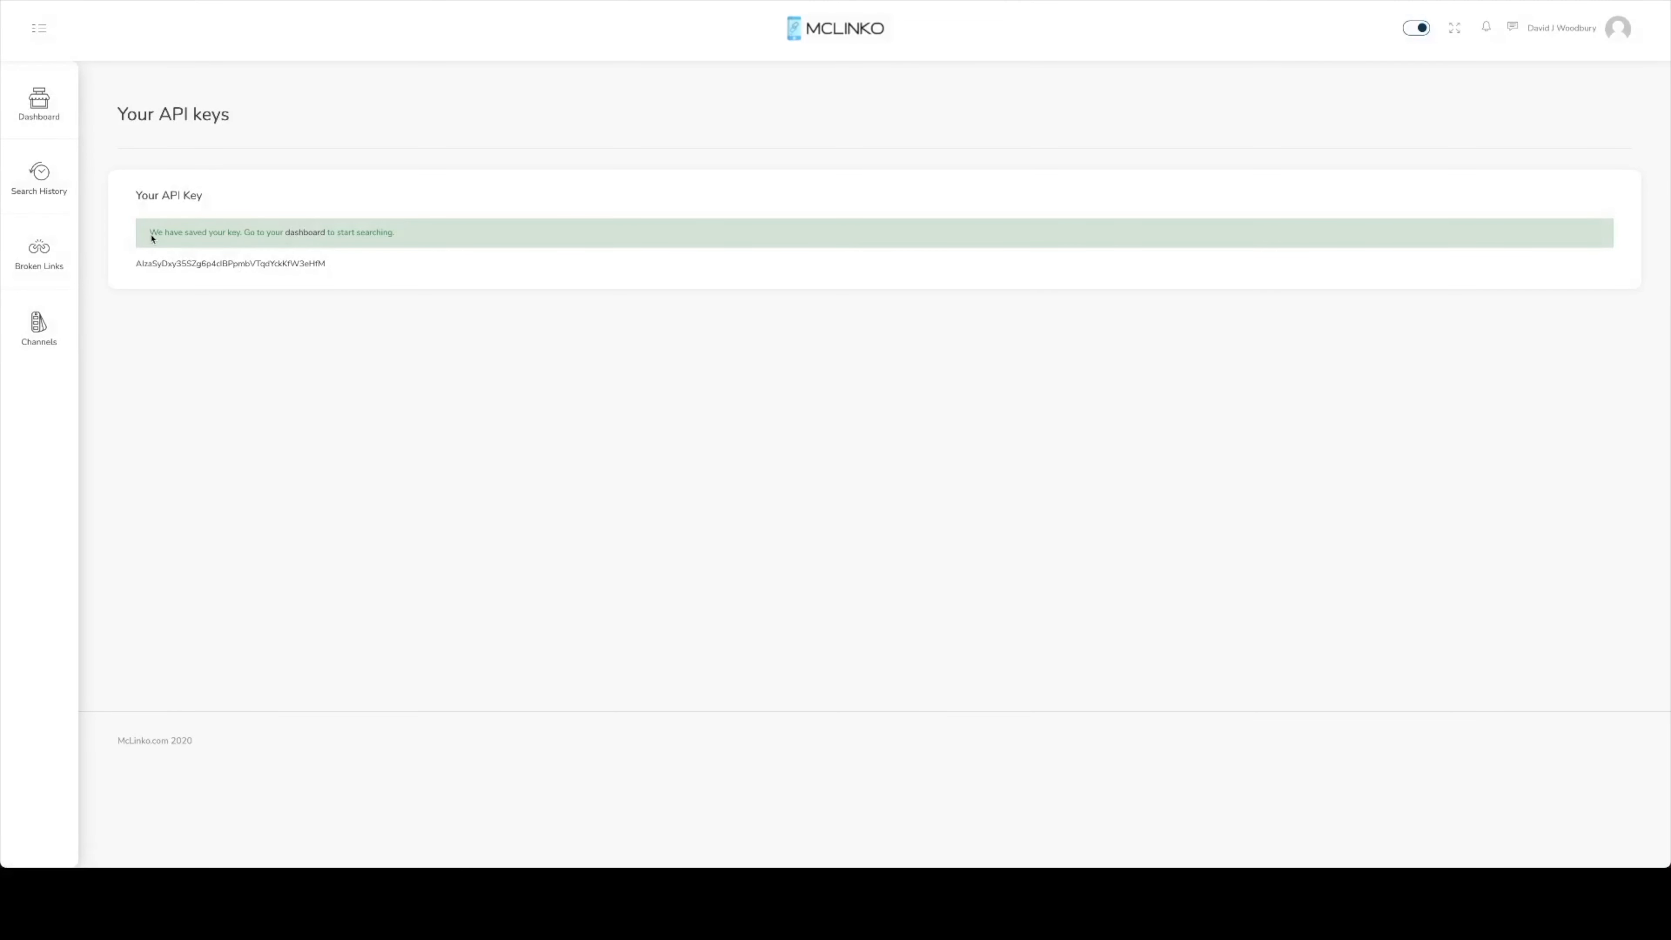
{"action": "mouse_move", "coordinate": [399, 234]}
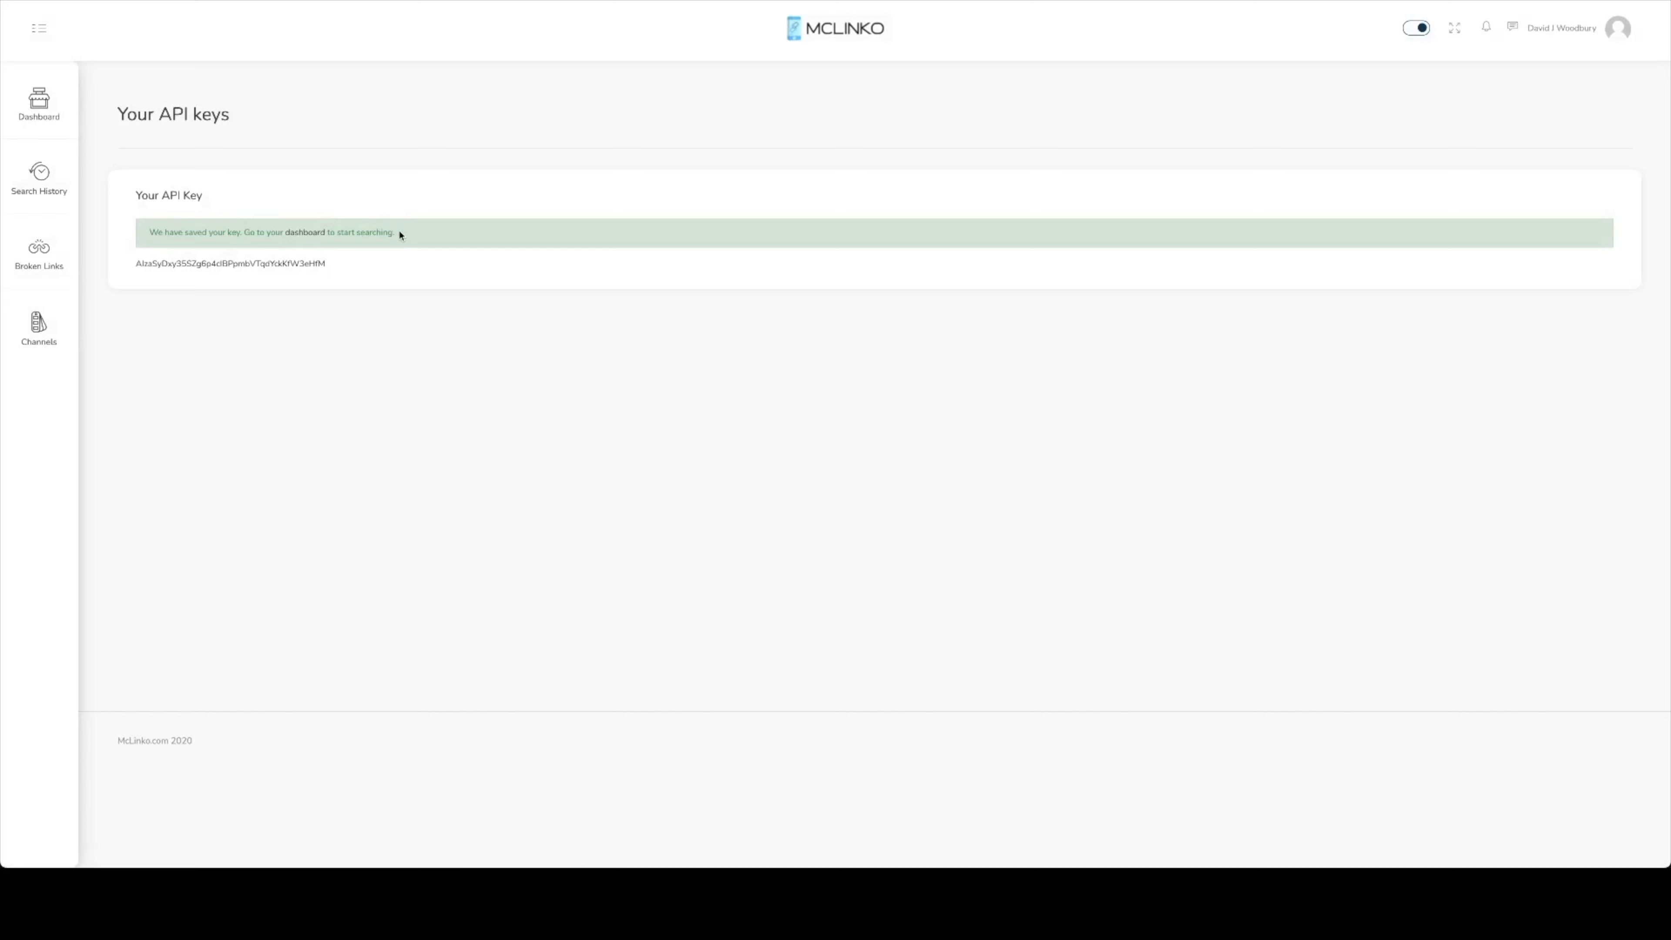
{"action": "mouse_move", "coordinate": [438, 234]}
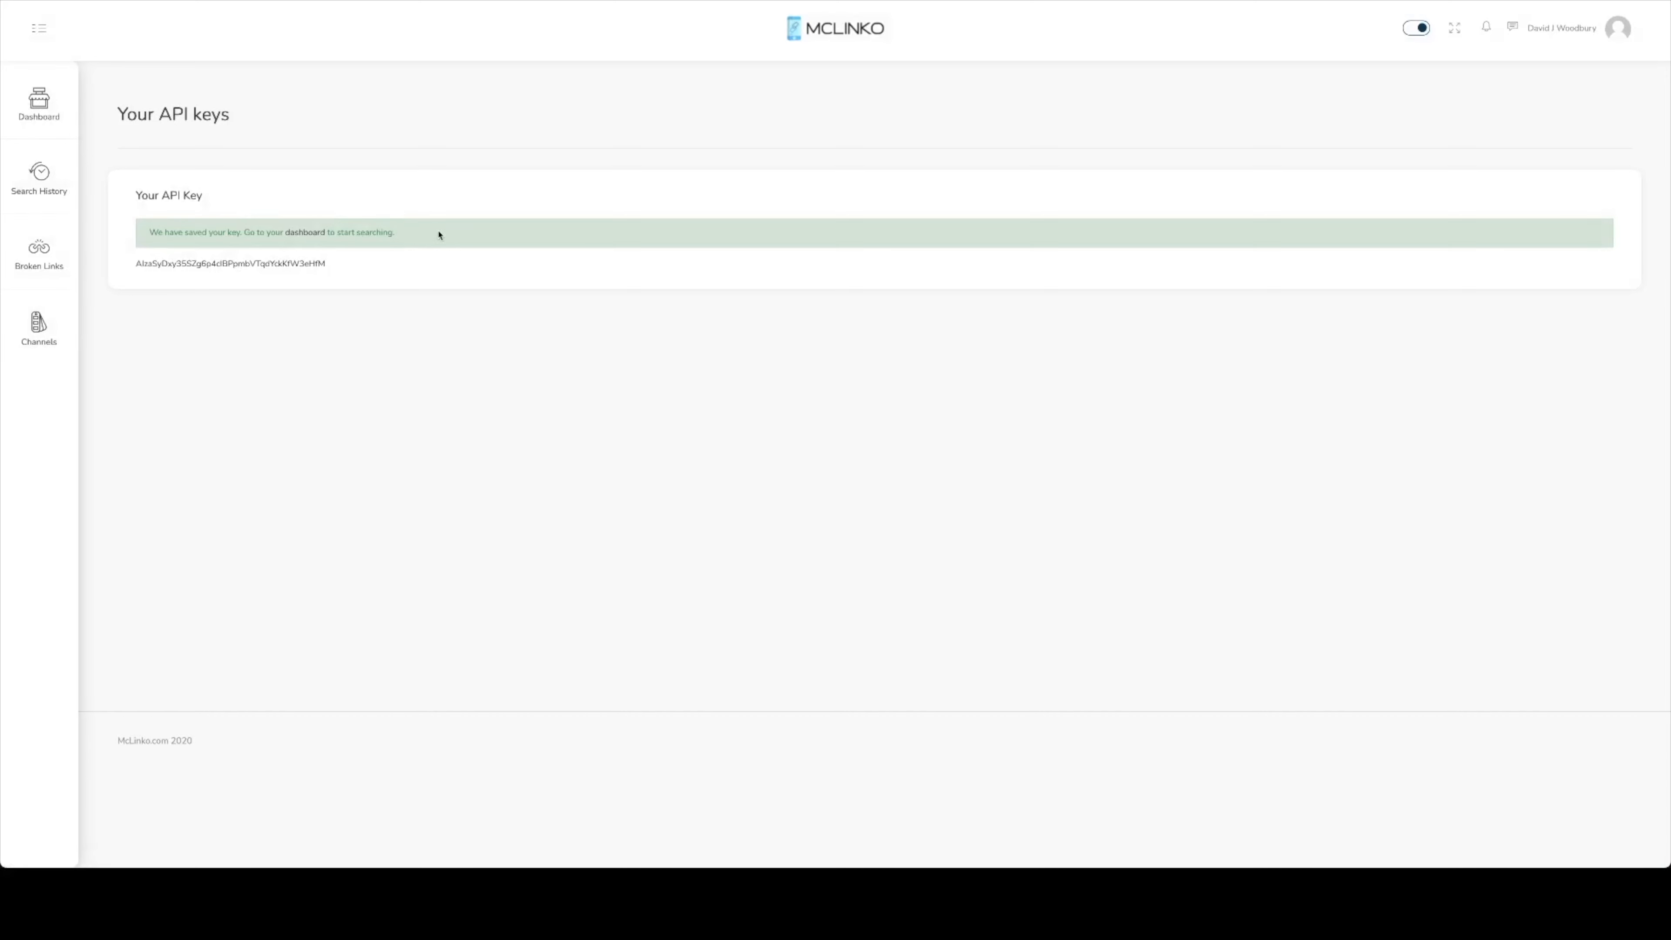
{"action": "mouse_move", "coordinate": [376, 246]}
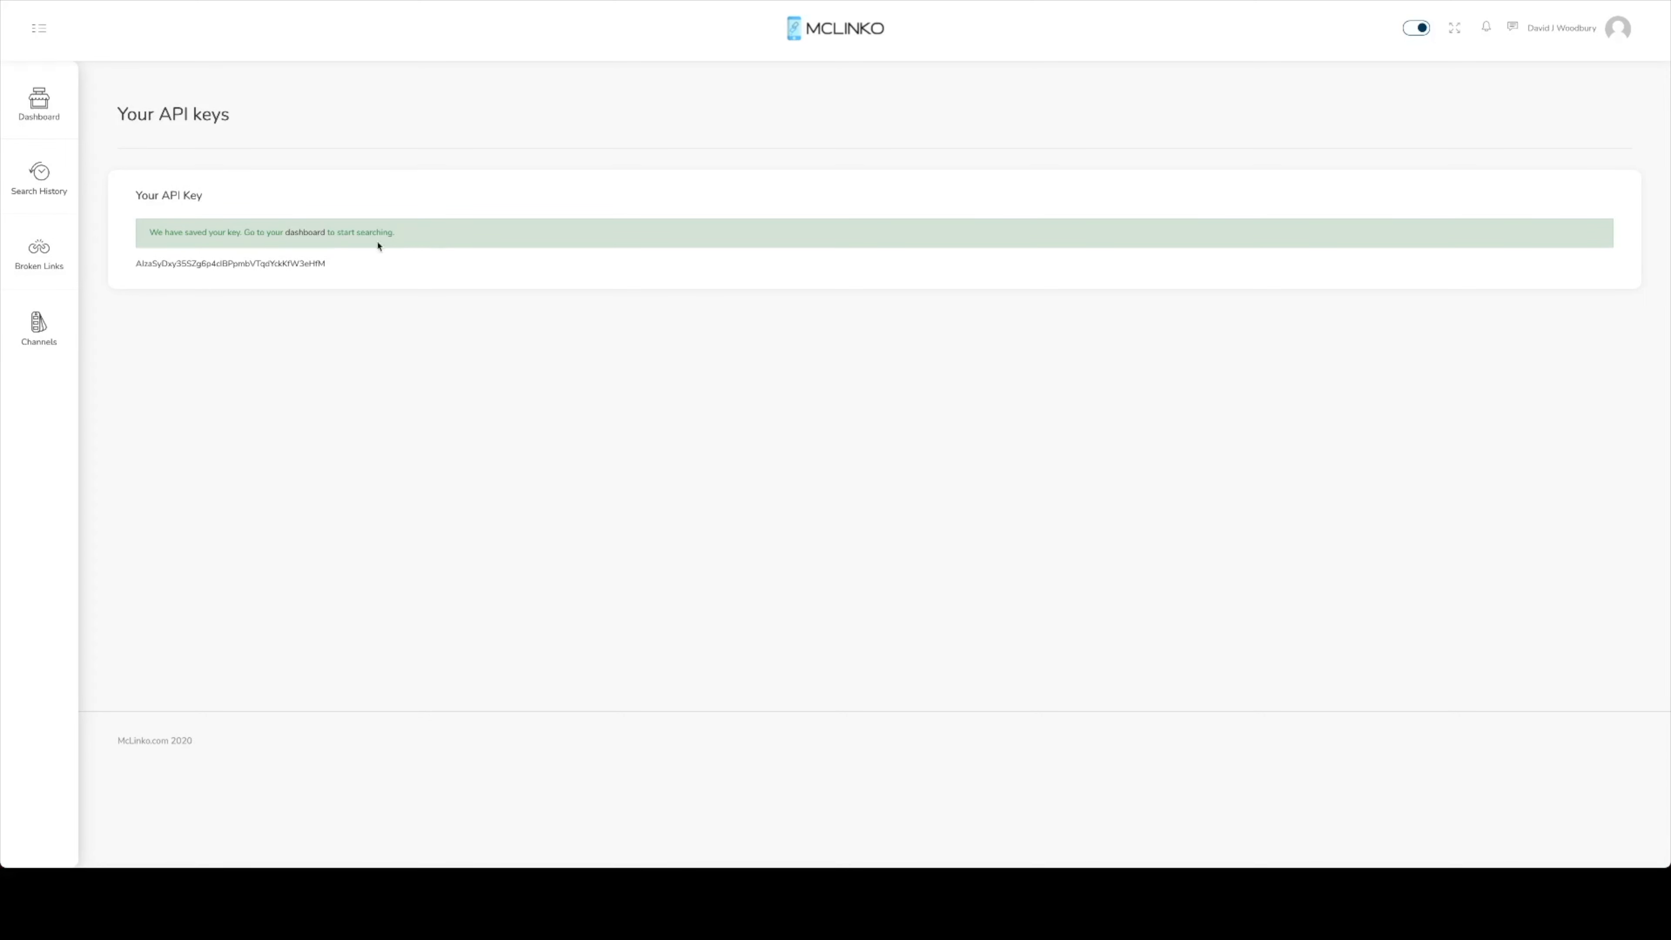
{"action": "left_click", "coordinate": [39, 105]}
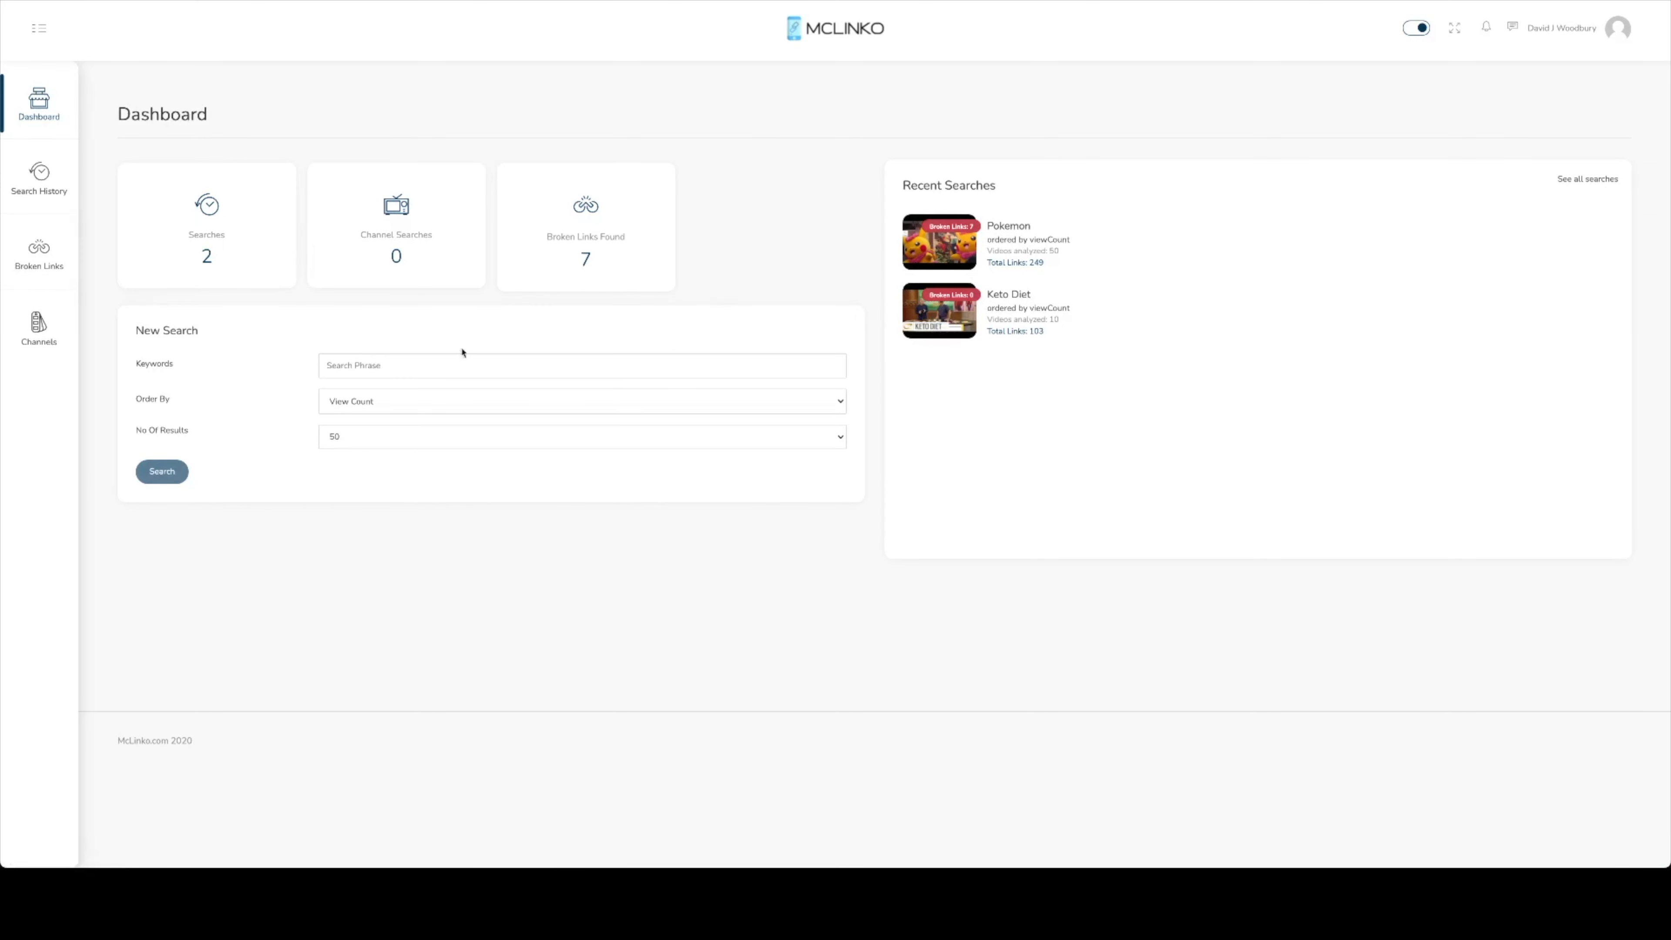